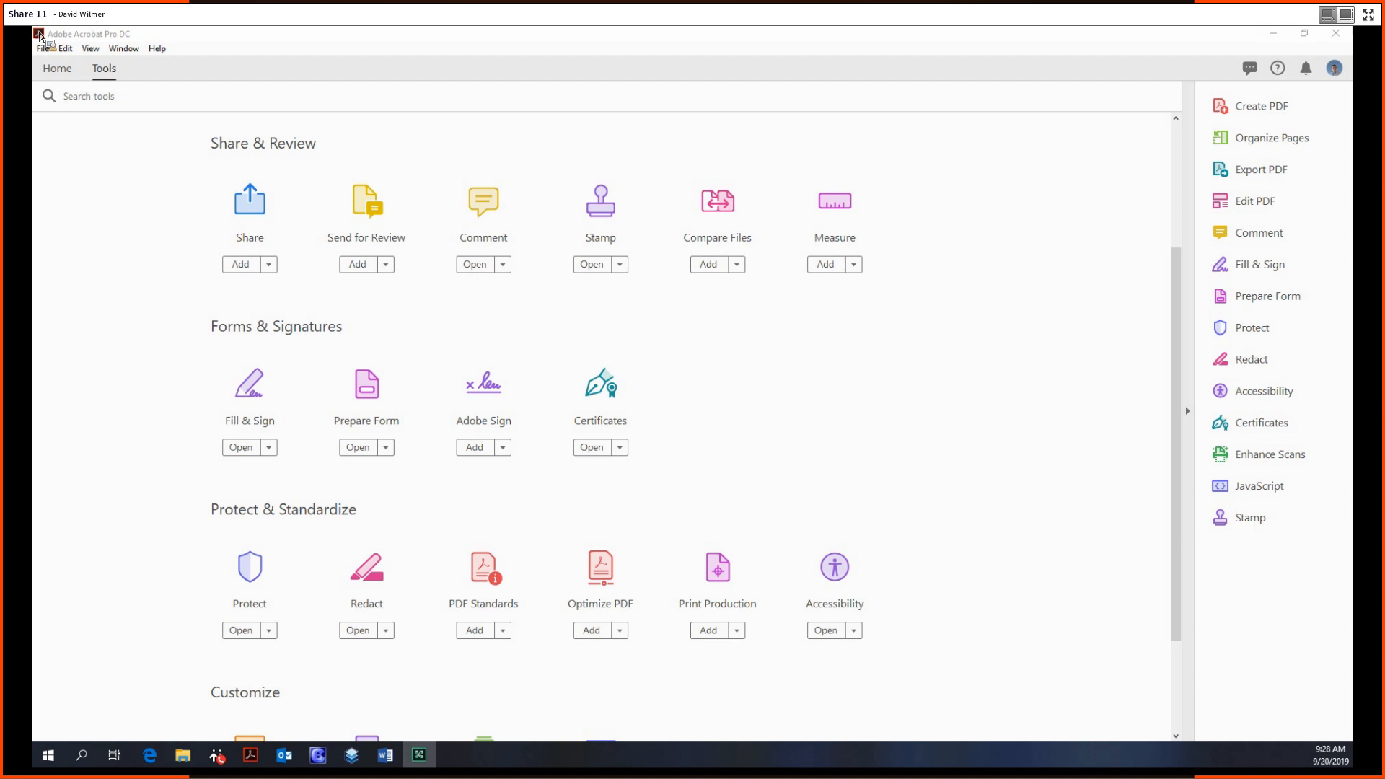
{"action": "mouse_move", "coordinate": [404, 505]}
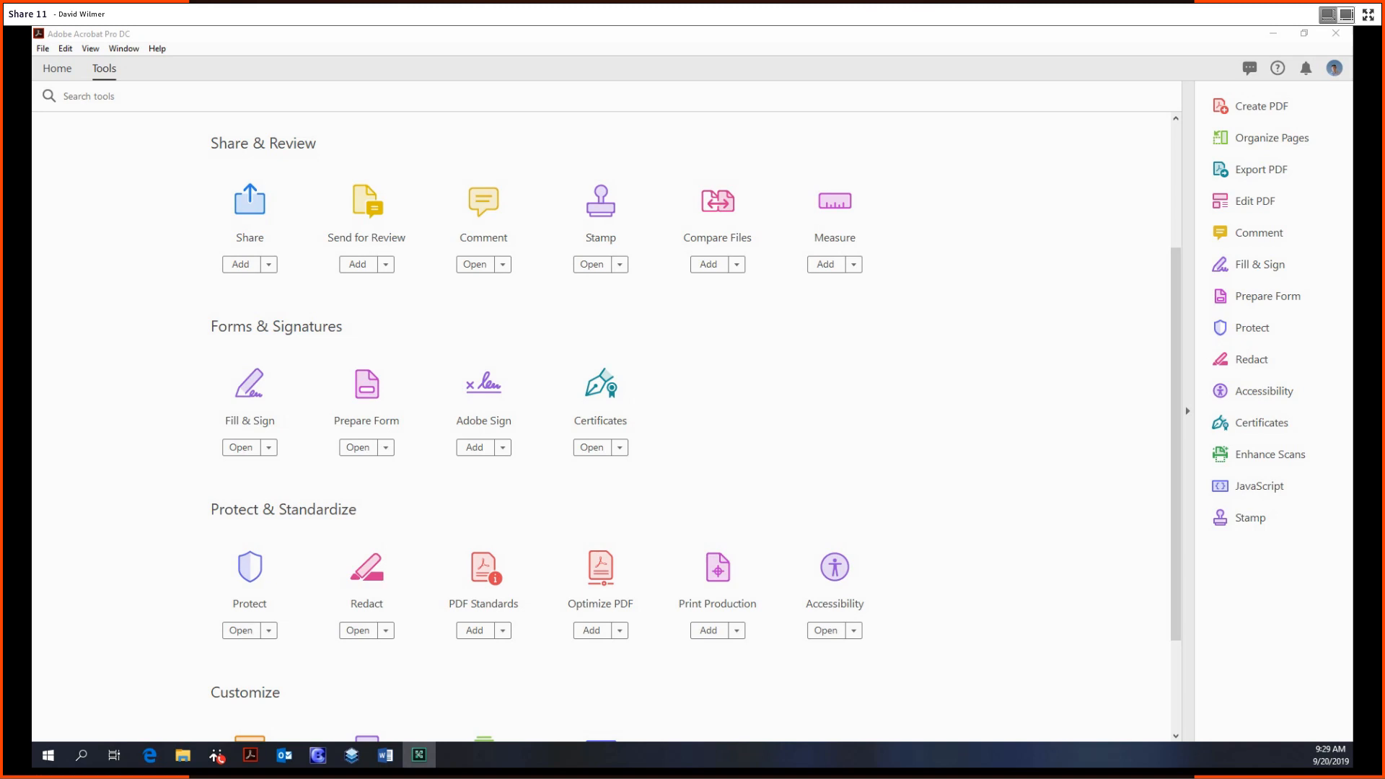
{"action": "mouse_move", "coordinate": [245, 317]}
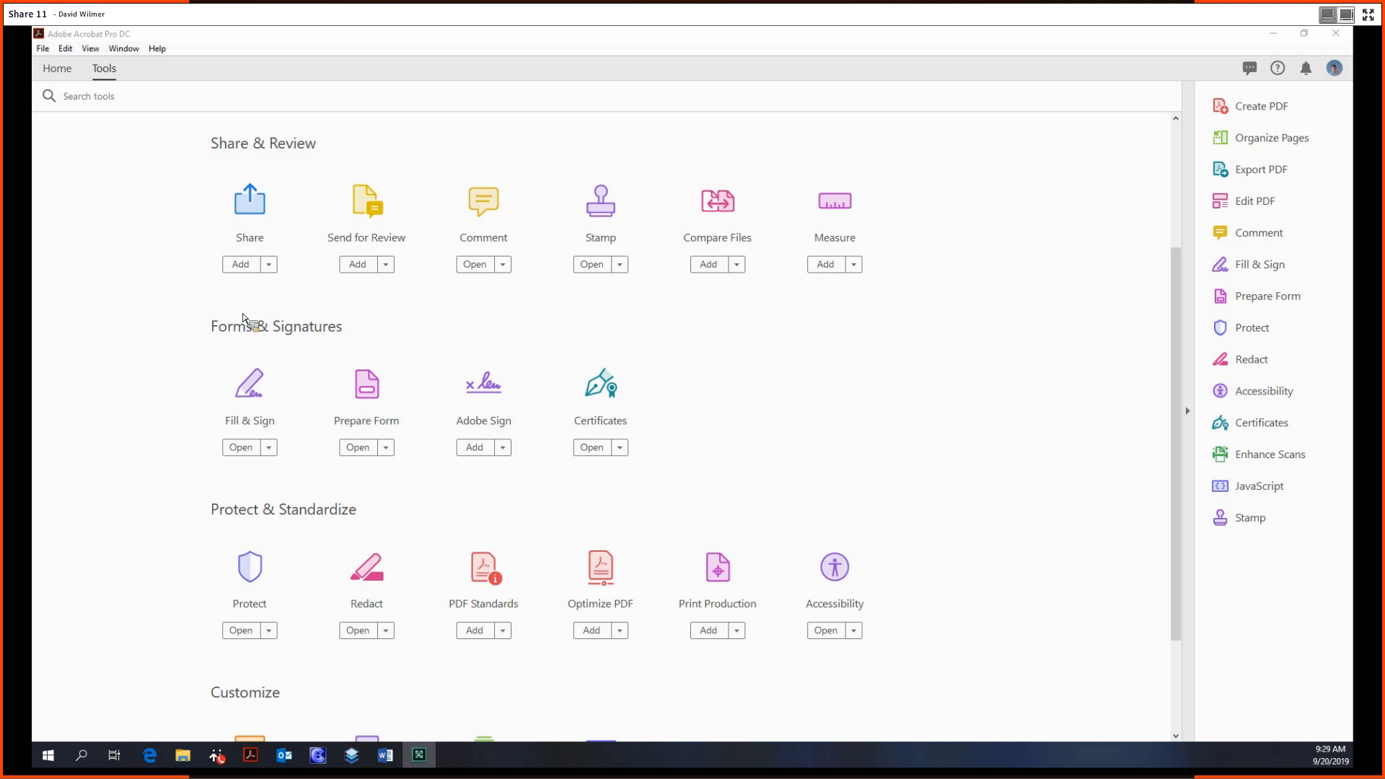
{"action": "mouse_move", "coordinate": [376, 408]}
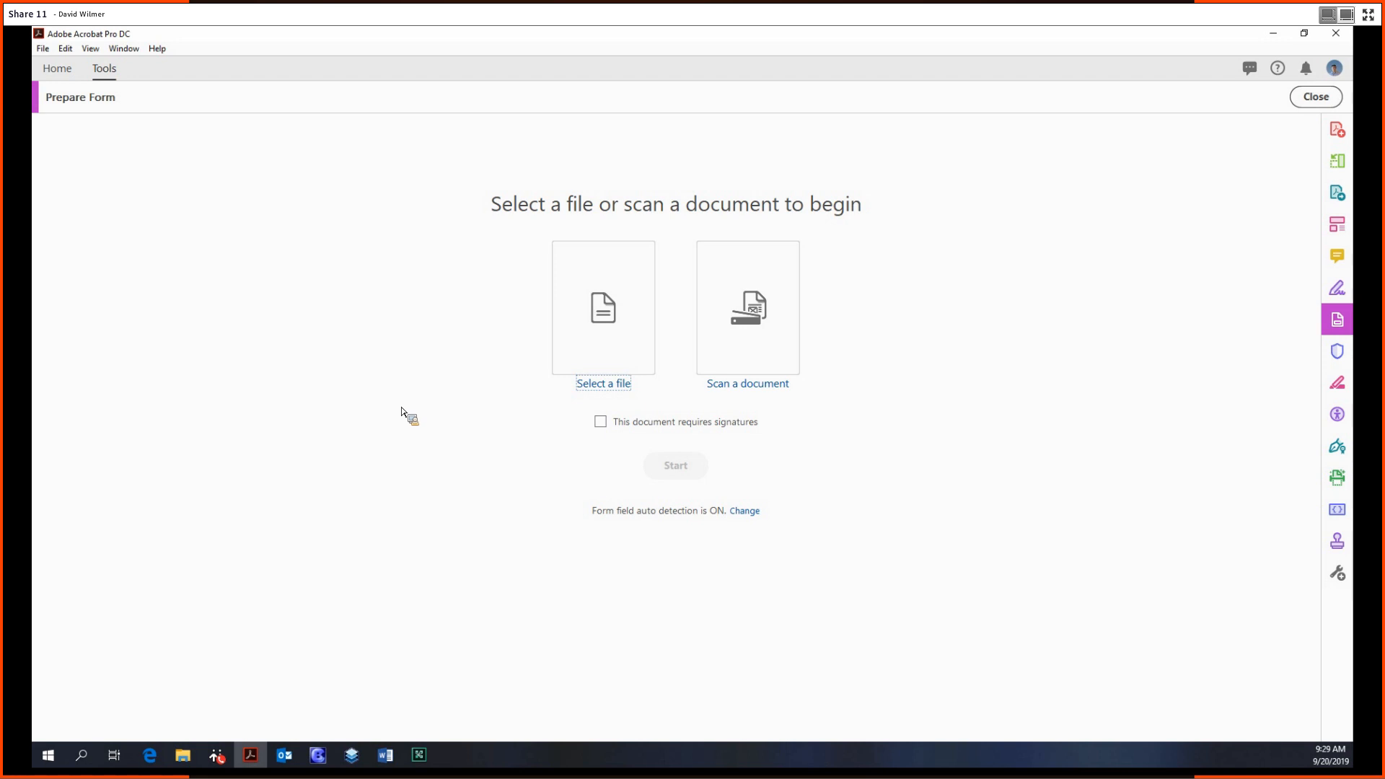
{"action": "mouse_move", "coordinate": [798, 197]}
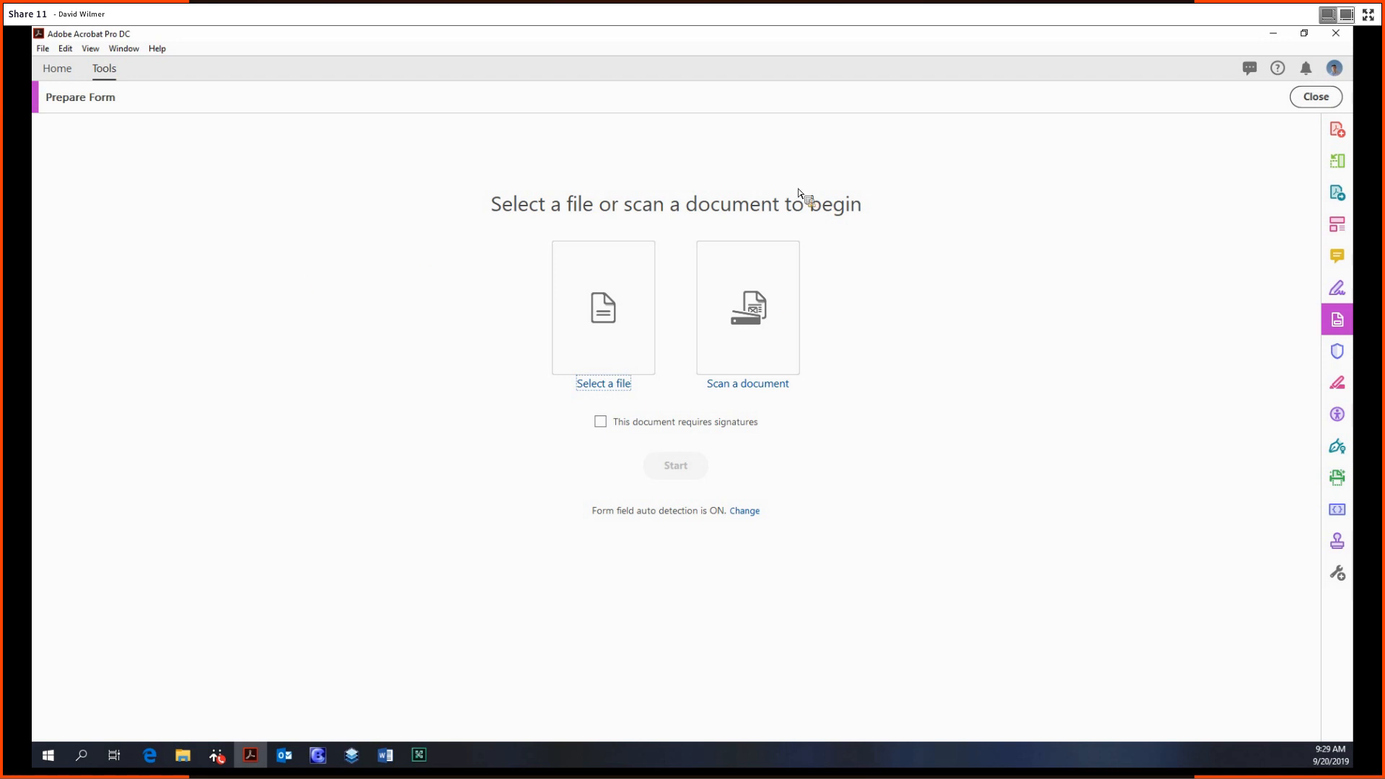
{"action": "mouse_move", "coordinate": [597, 358]}
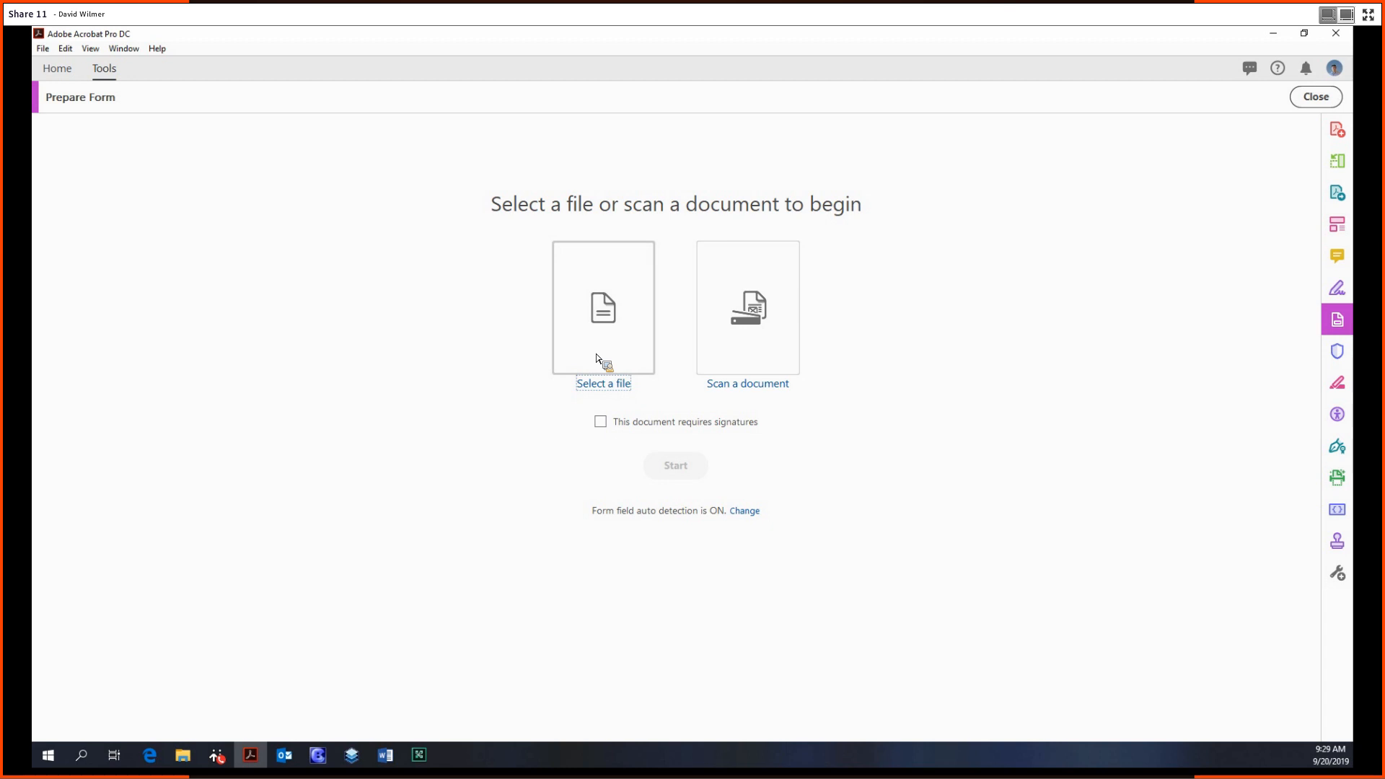
{"action": "mouse_move", "coordinate": [717, 351]}
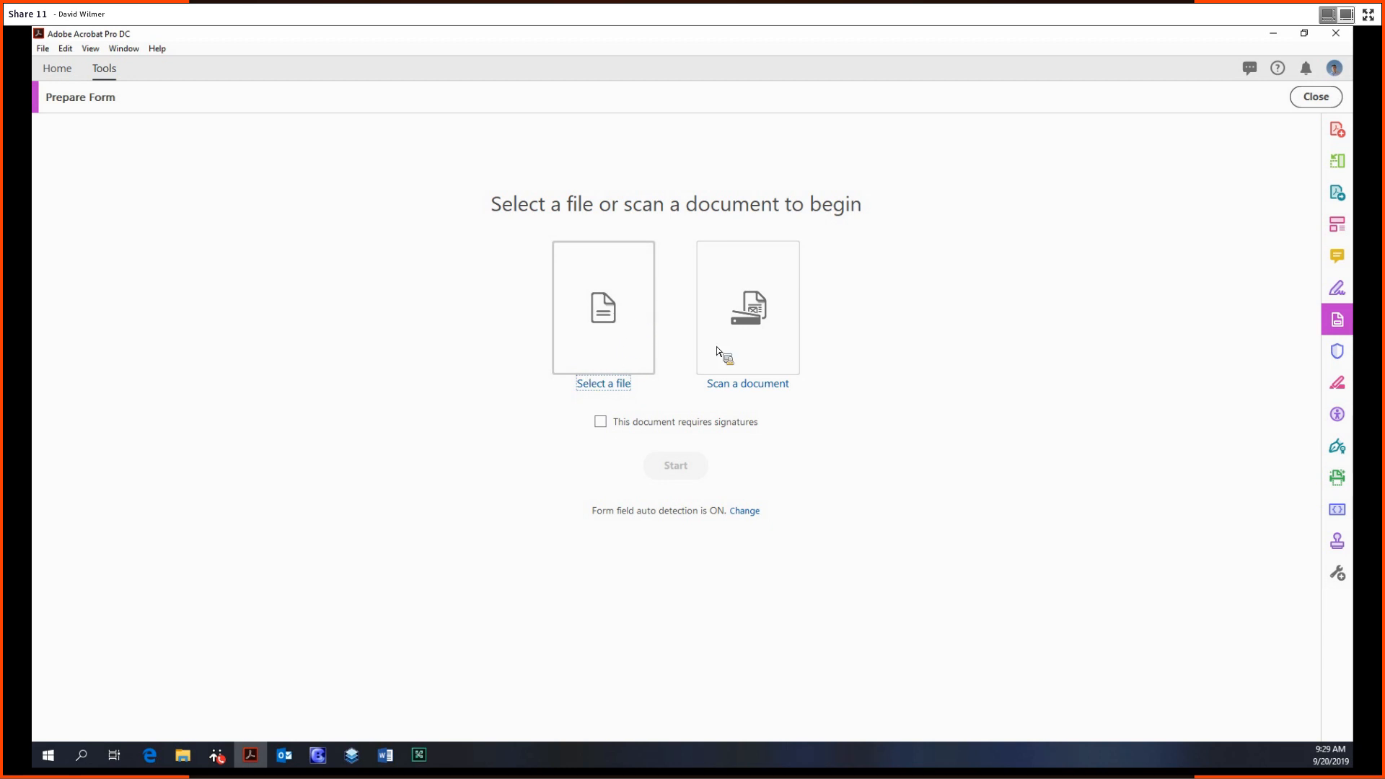
{"action": "mouse_move", "coordinate": [788, 325]}
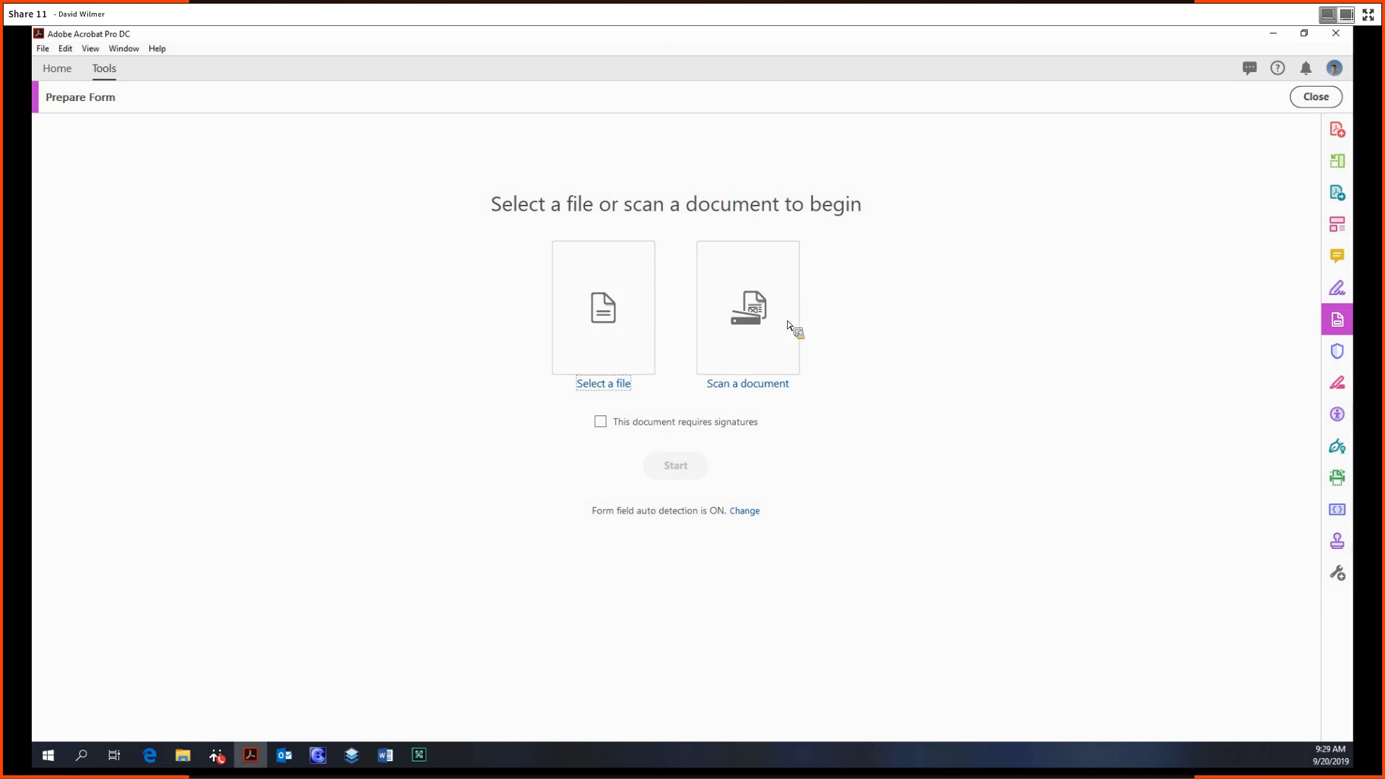
{"action": "mouse_move", "coordinate": [774, 286]}
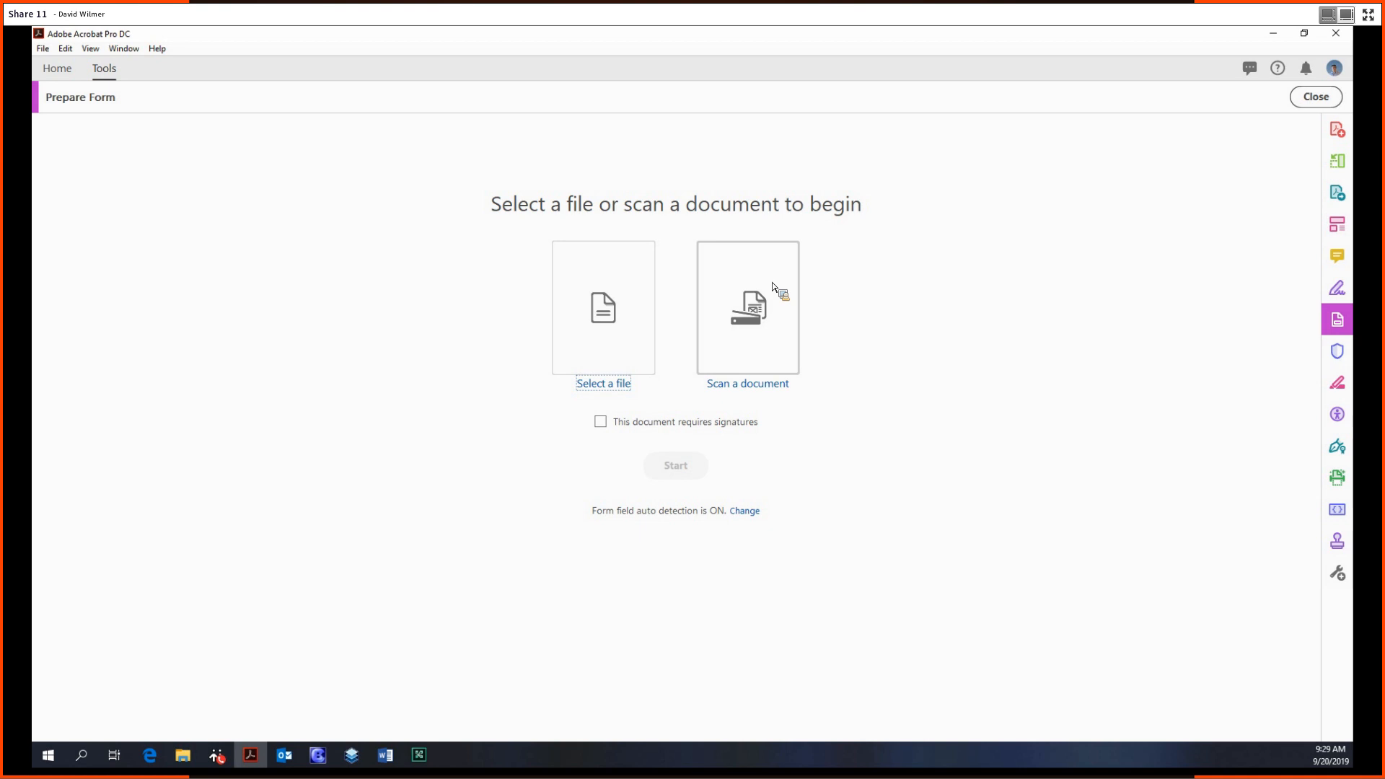
{"action": "mouse_move", "coordinate": [582, 268]}
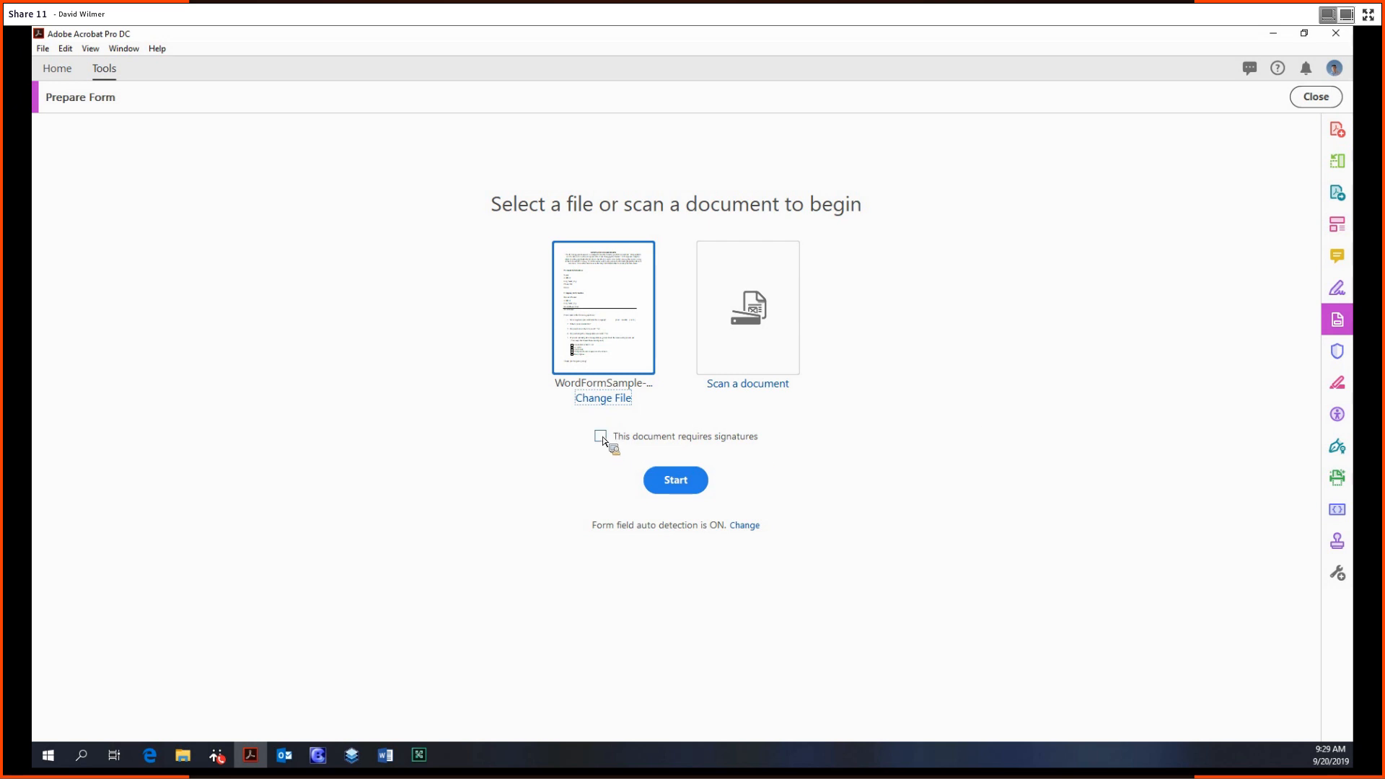
{"action": "mouse_move", "coordinate": [693, 534]}
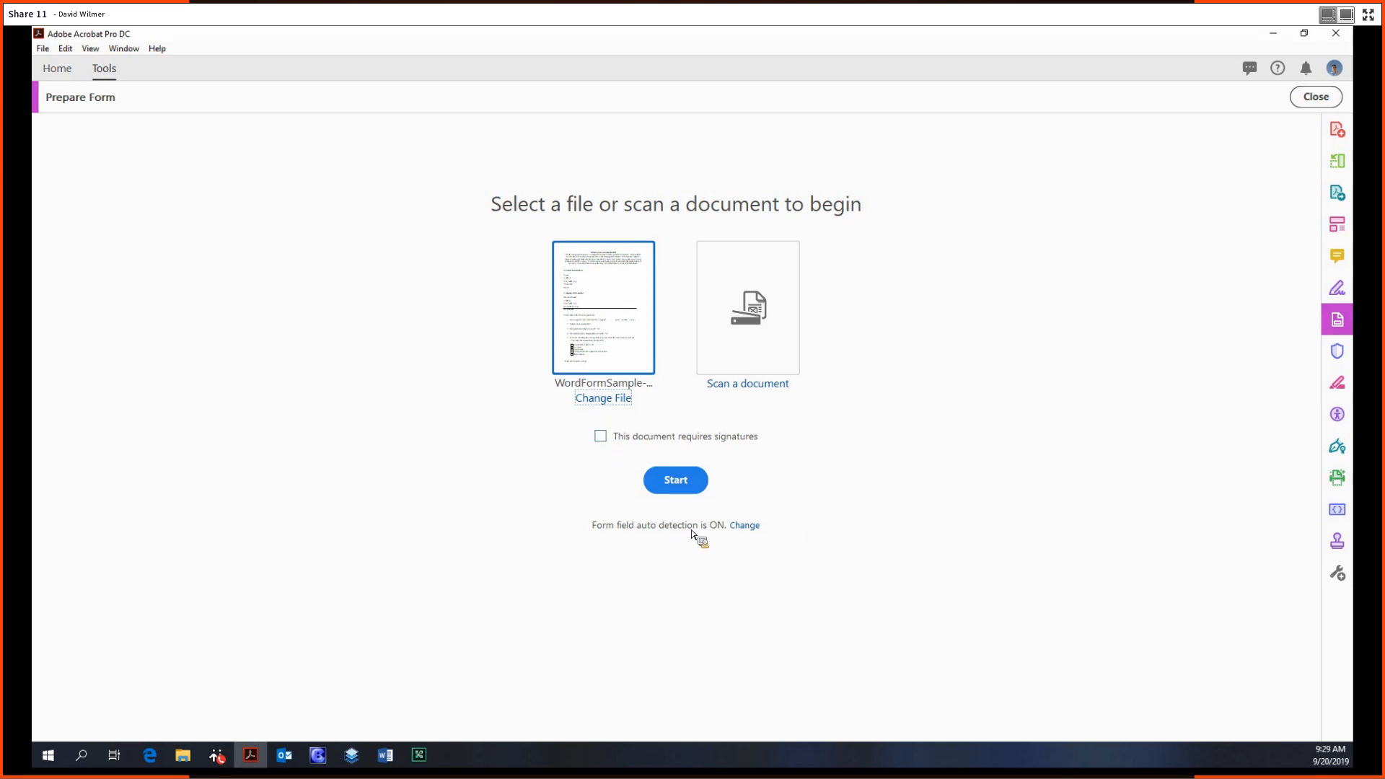
{"action": "mouse_move", "coordinate": [609, 559]}
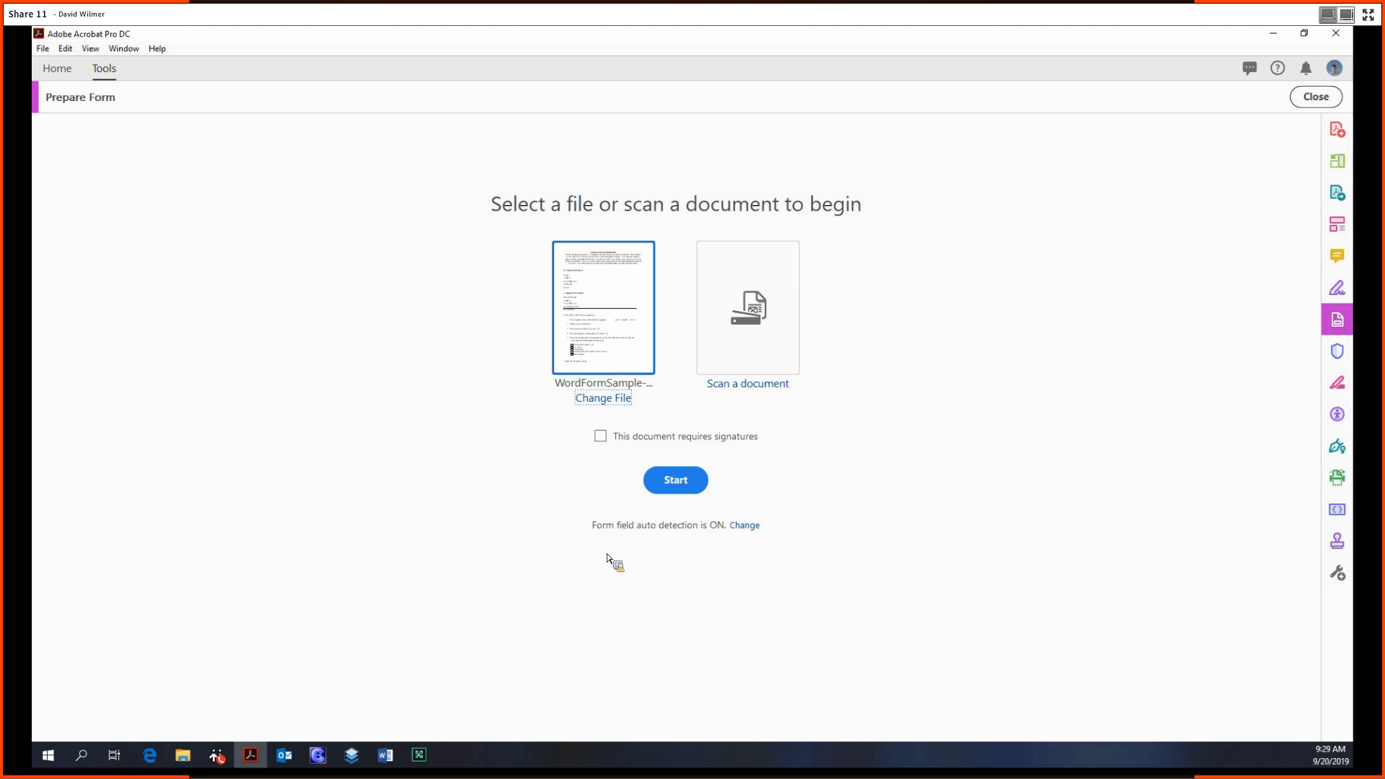
{"action": "mouse_move", "coordinate": [749, 532]}
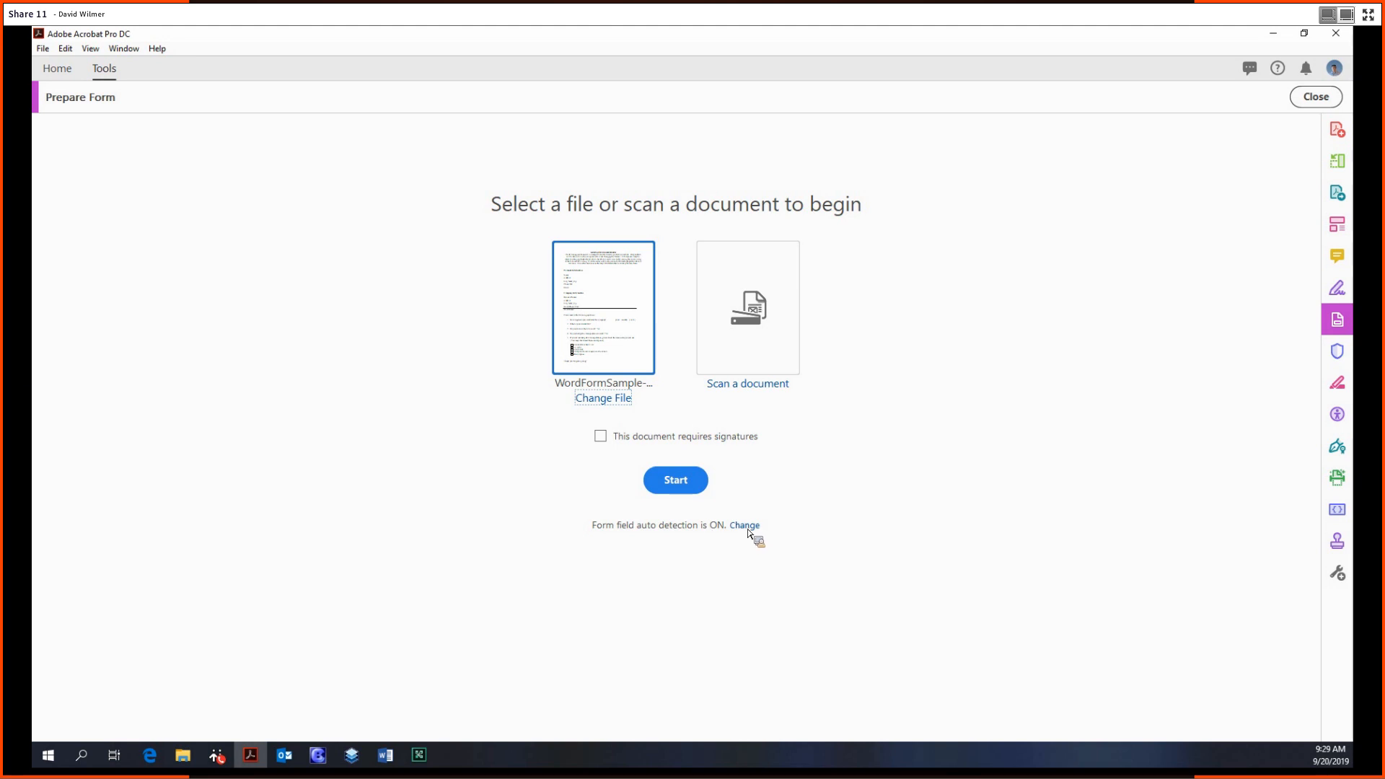
{"action": "mouse_move", "coordinate": [684, 485]}
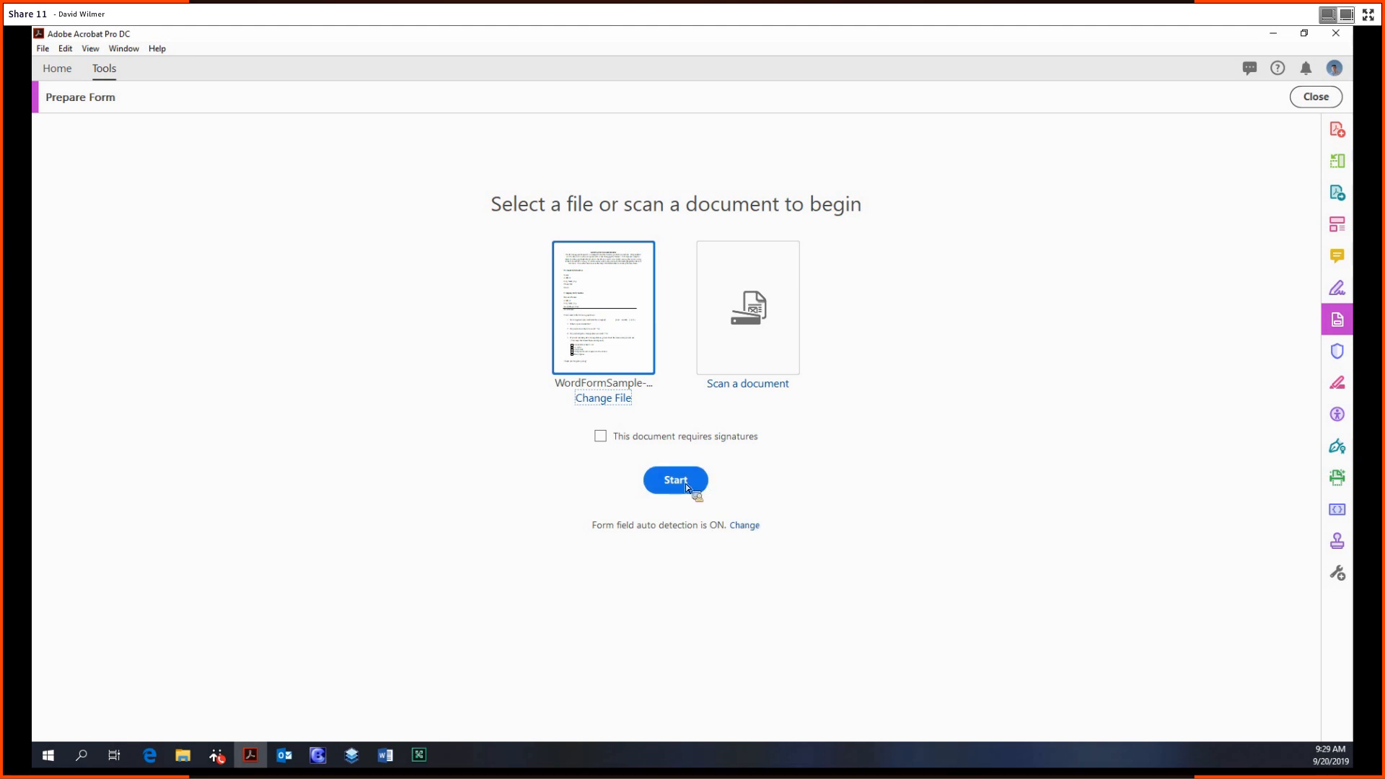
- Convert the Word form sample so Acrobat auto-detects fields like Name, Address and Email
{"action": "left_click", "coordinate": [676, 480]}
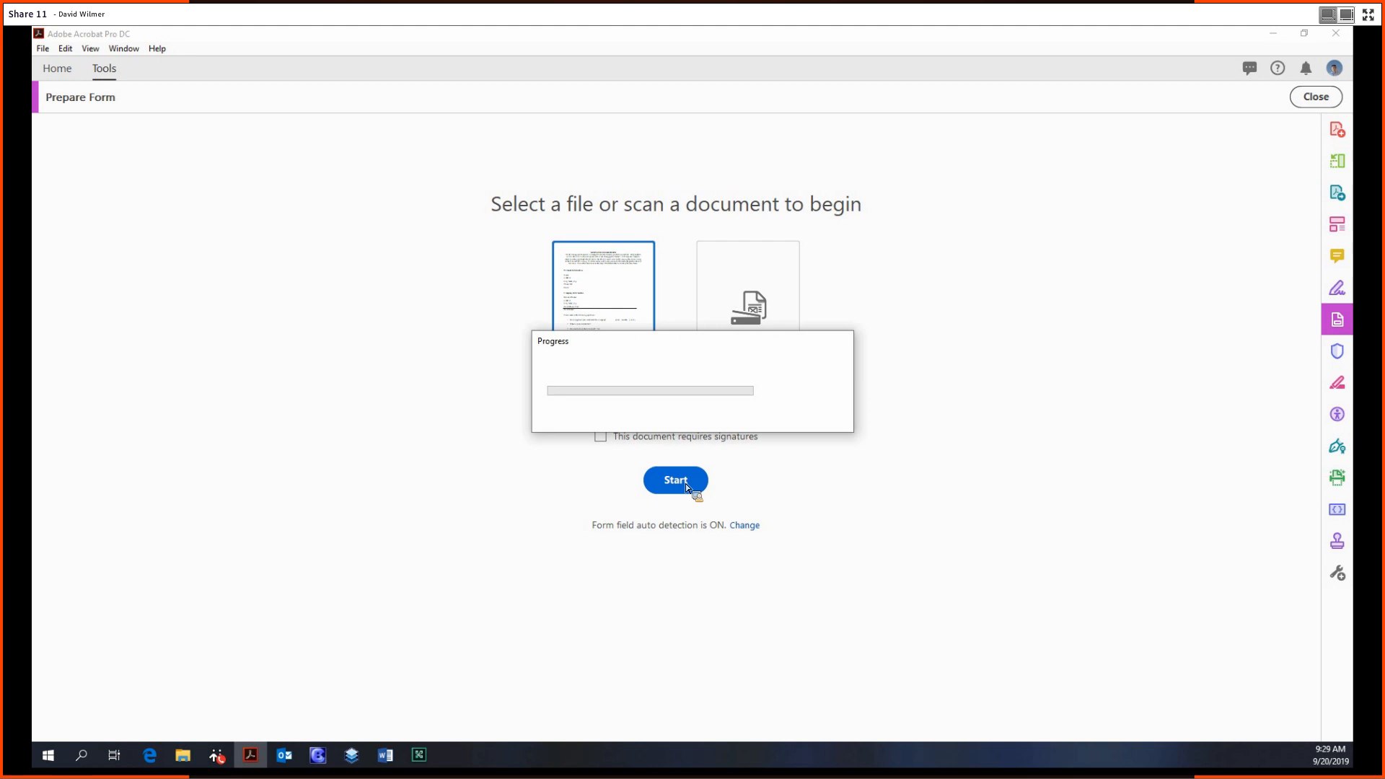
{"action": "left_click", "coordinate": [675, 479]}
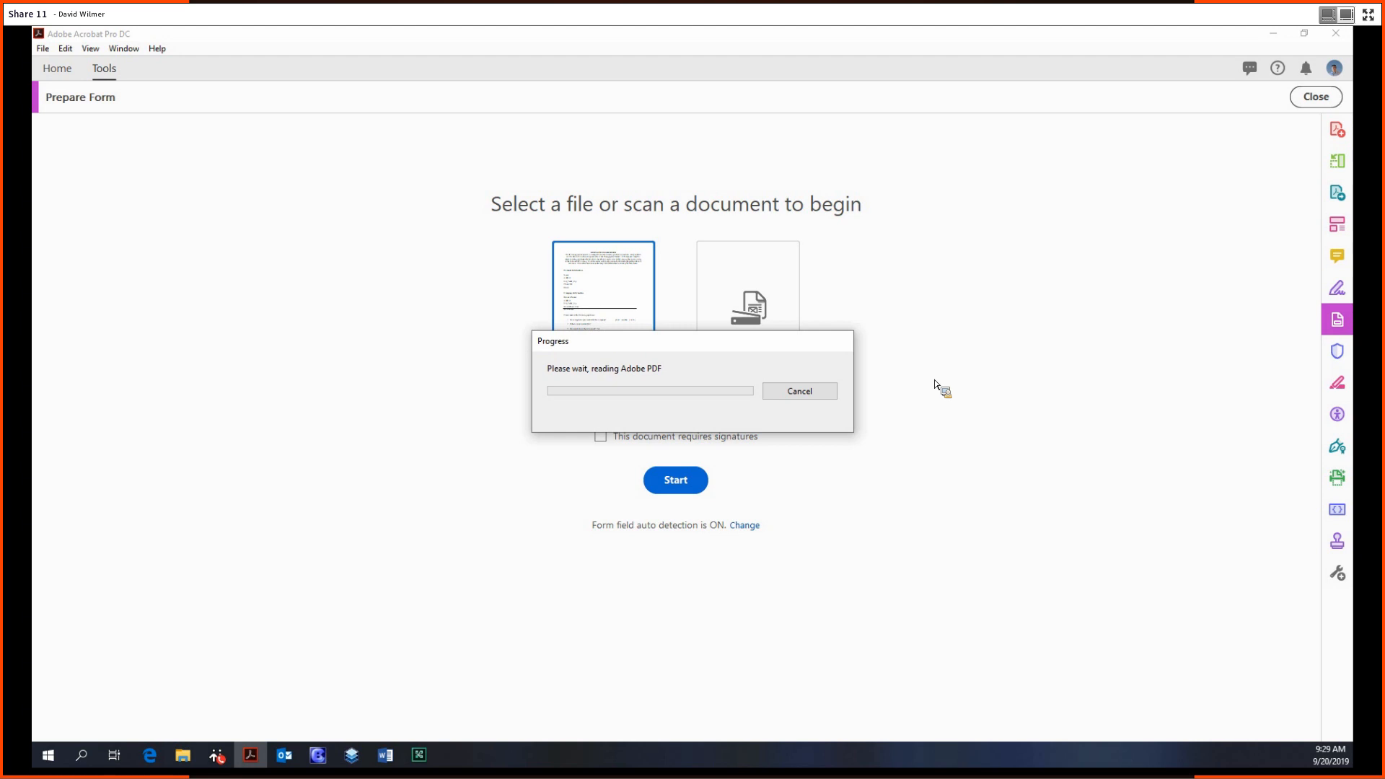
{"action": "left_click", "coordinate": [675, 480]}
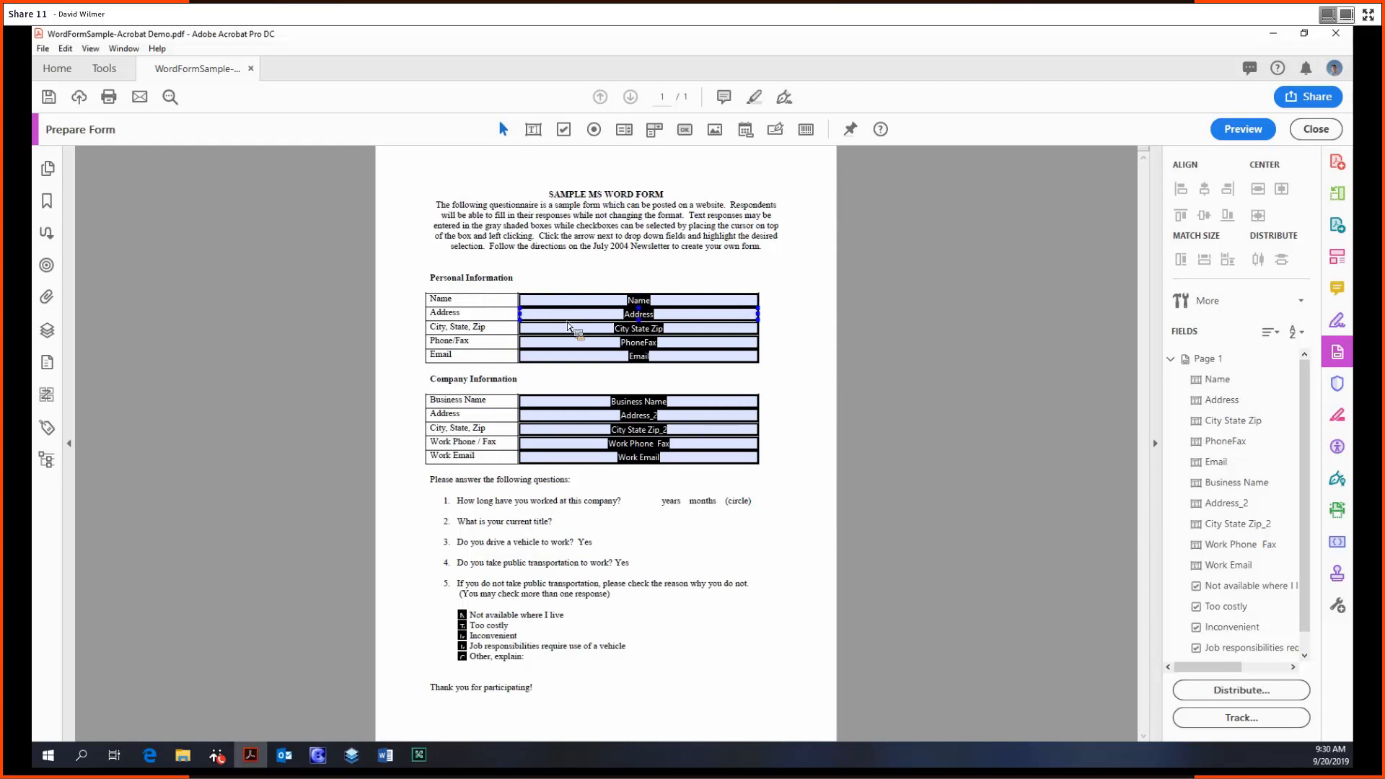
{"action": "left_click", "coordinate": [638, 356]}
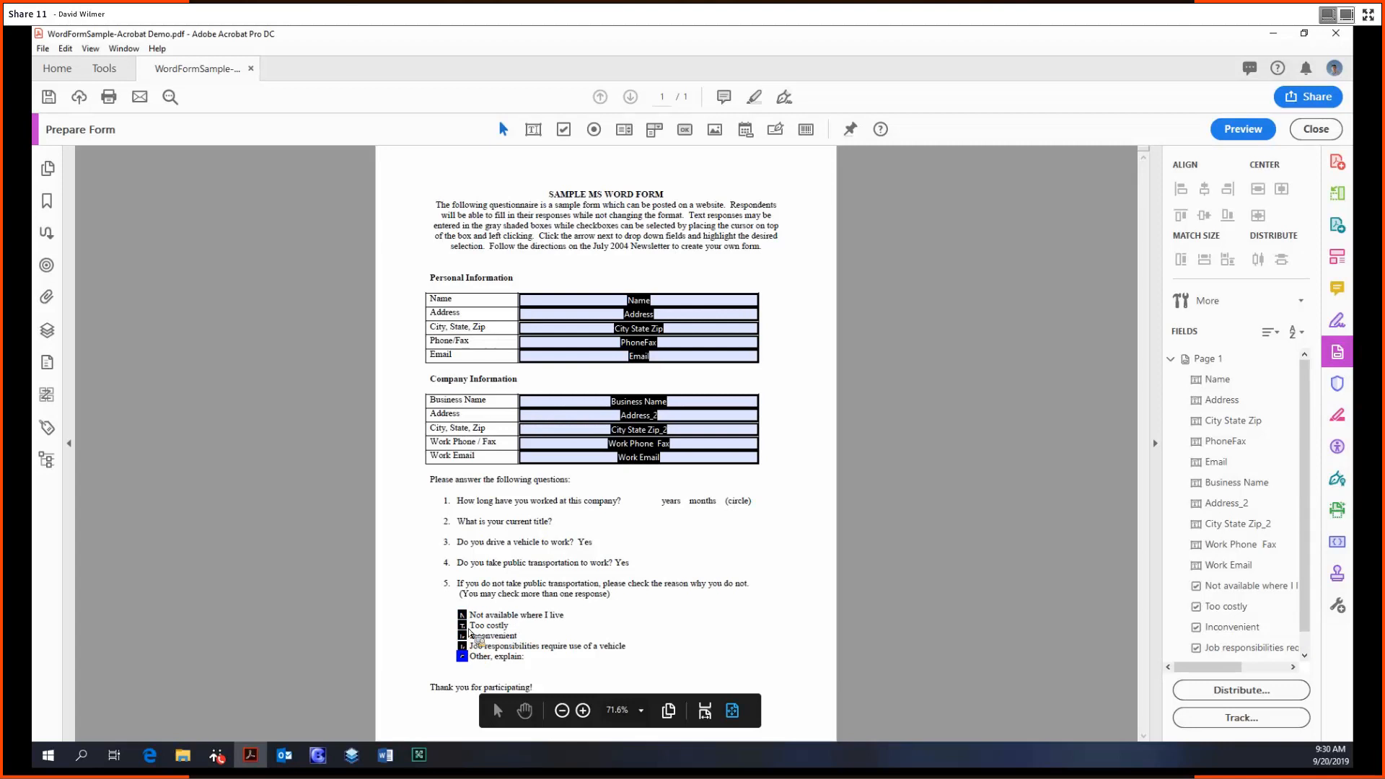
{"action": "left_click", "coordinate": [581, 711]}
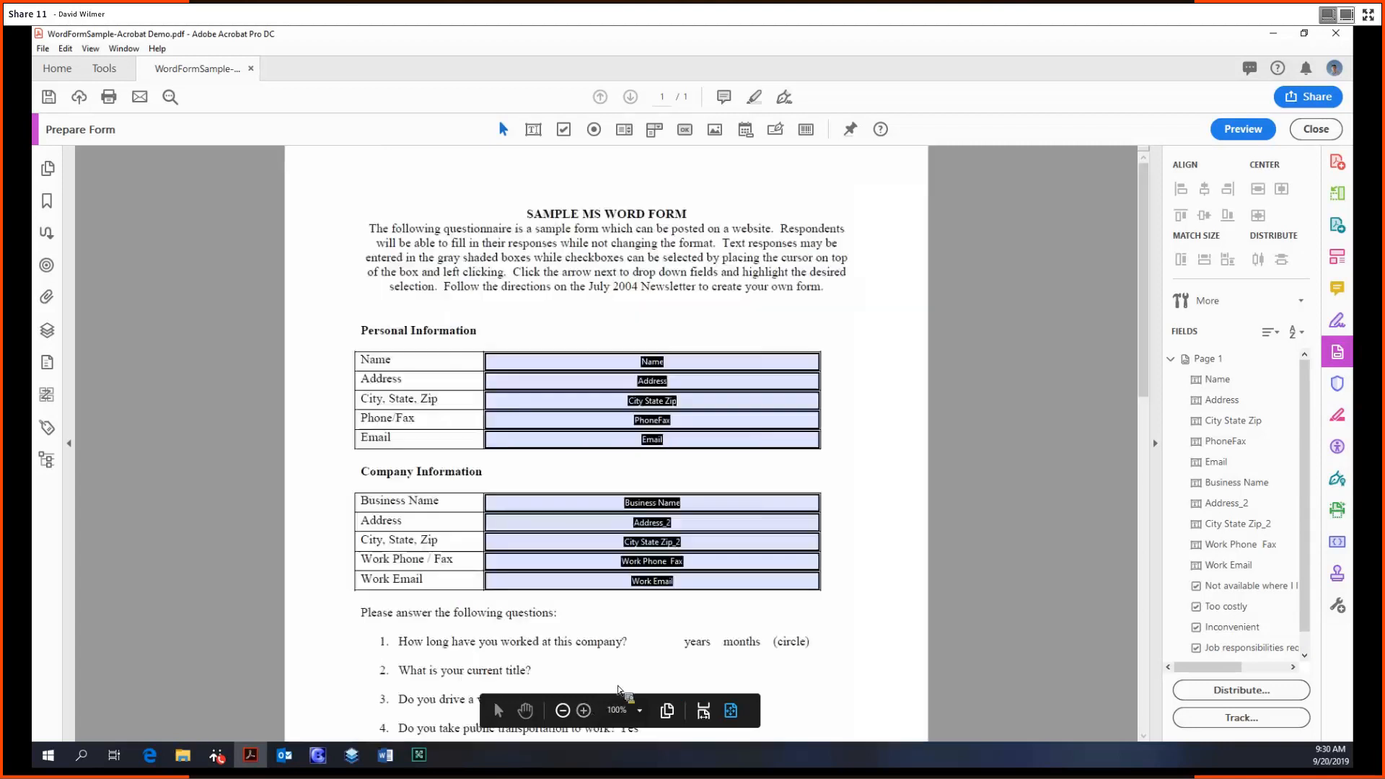
{"action": "scroll", "scroll_direction": "down", "scroll_amount": 3}
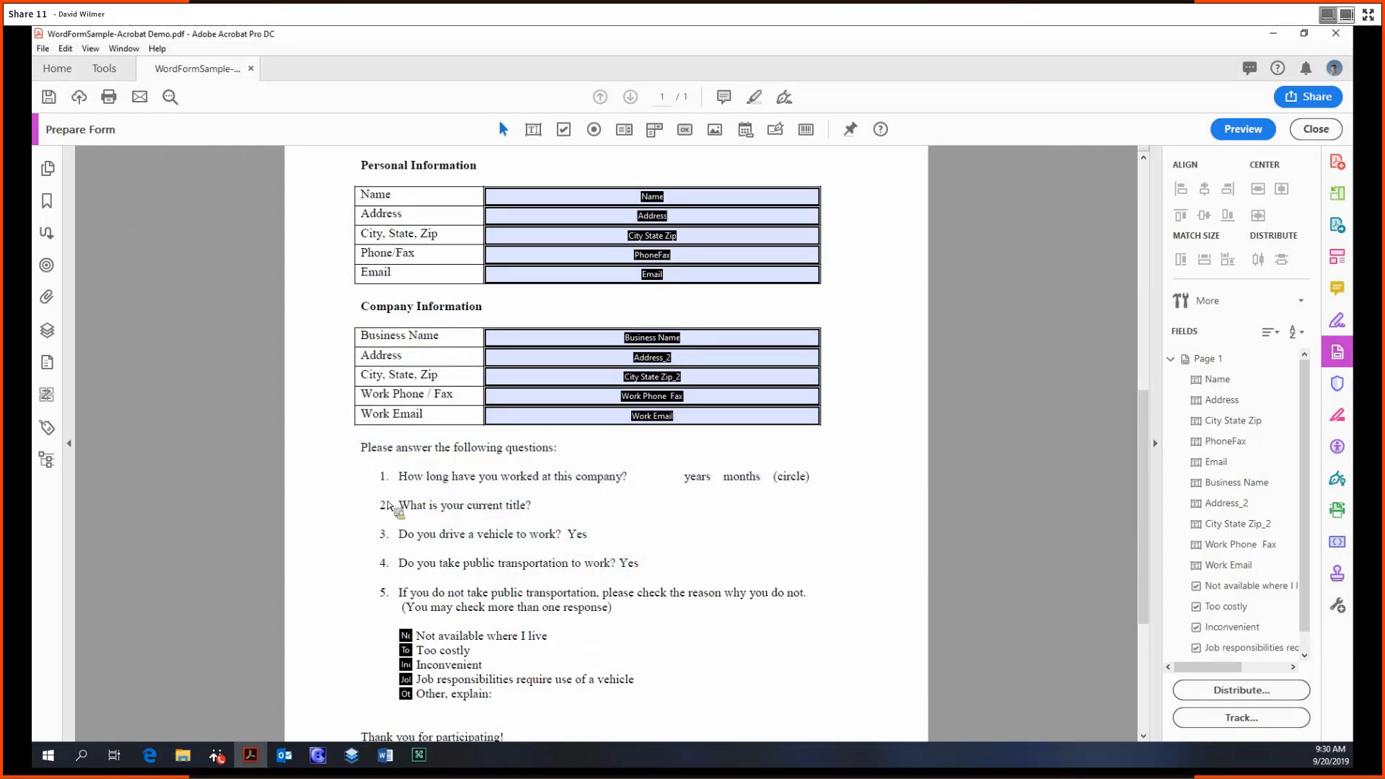
{"action": "mouse_move", "coordinate": [828, 438]}
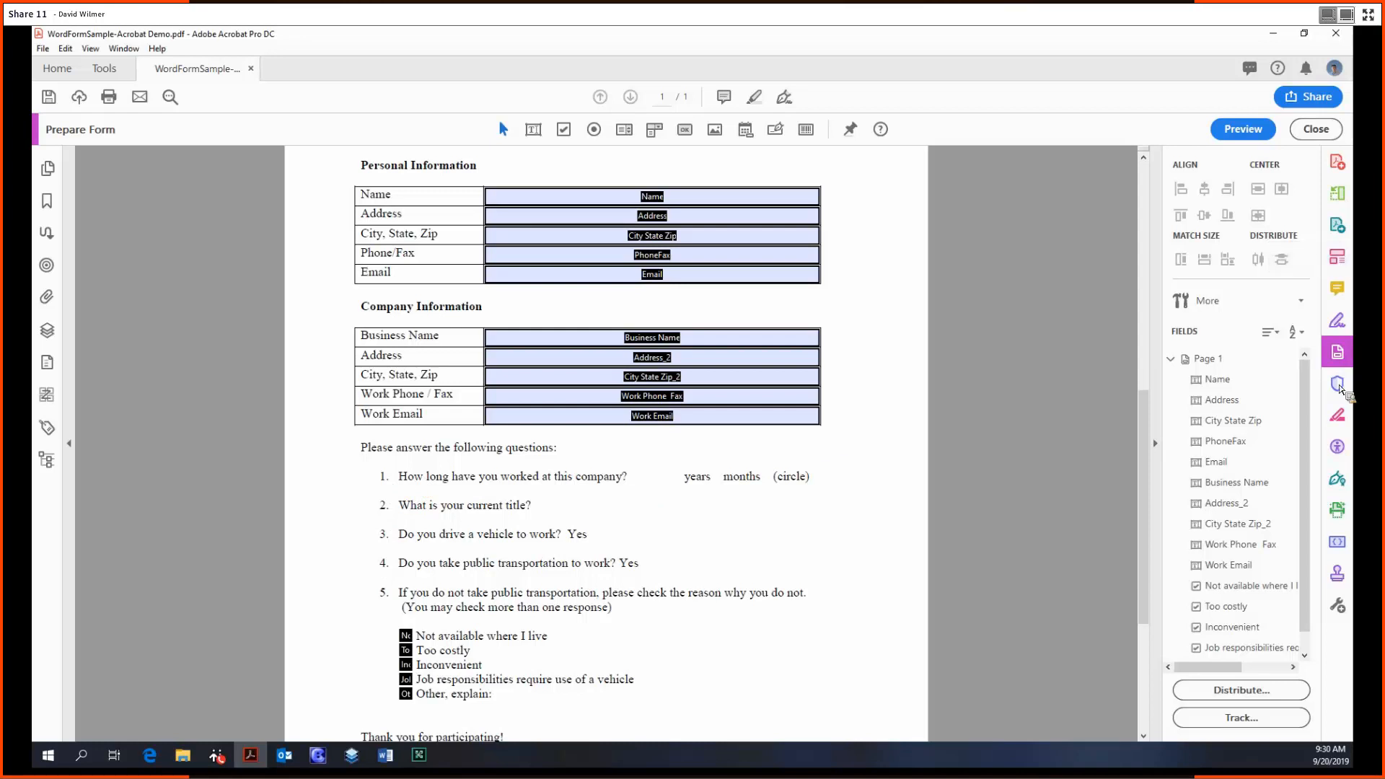
{"action": "mouse_move", "coordinate": [533, 130]}
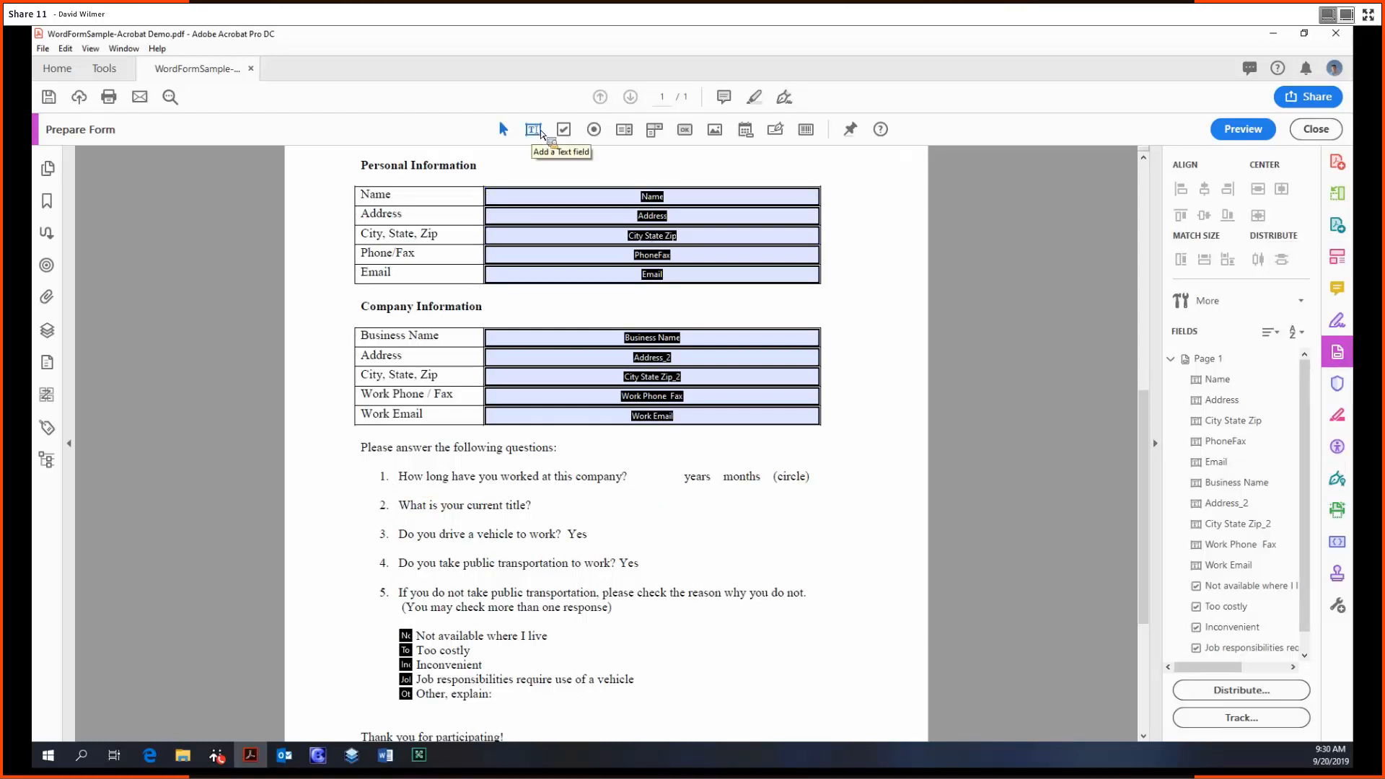
{"action": "mouse_move", "coordinate": [660, 165]}
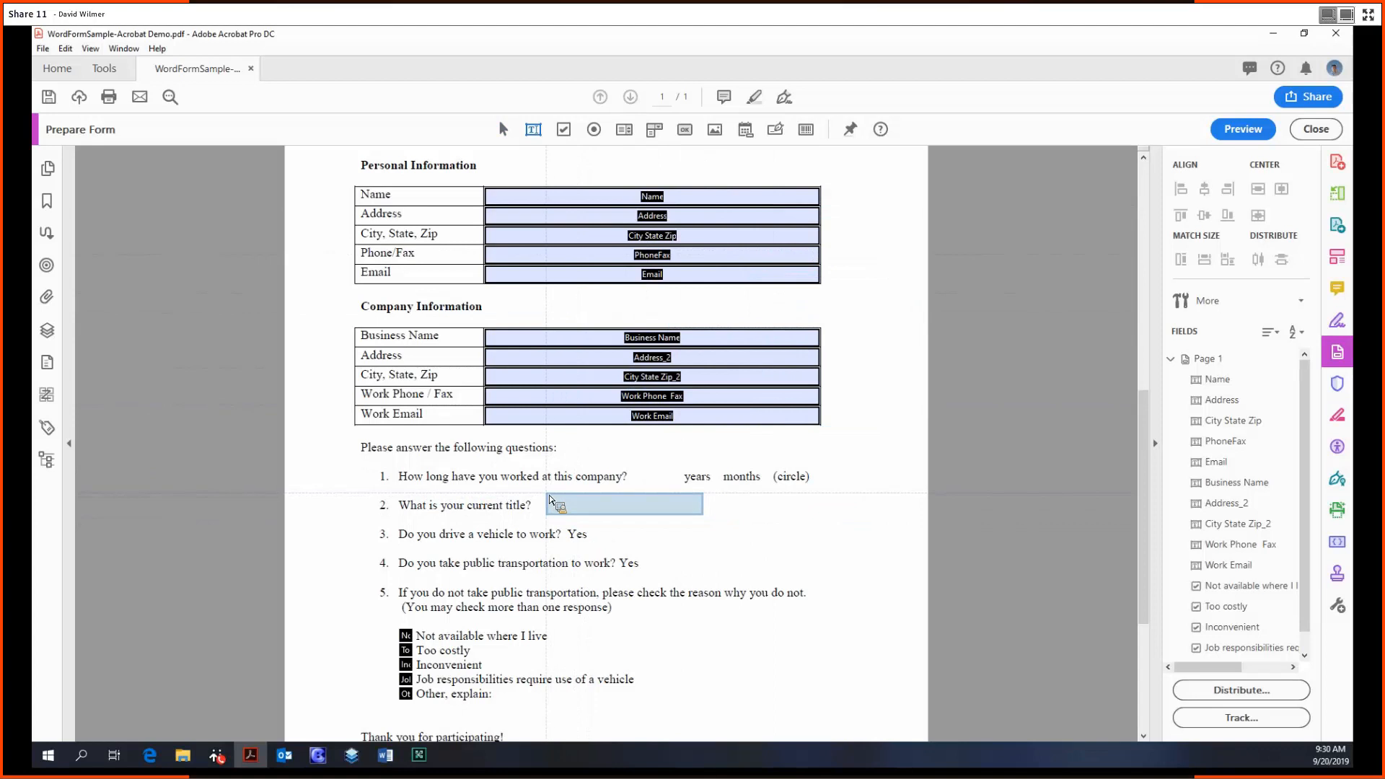
- Place text field Text1 beside question 2 and widen it to the right
{"action": "left_click", "coordinate": [623, 505]}
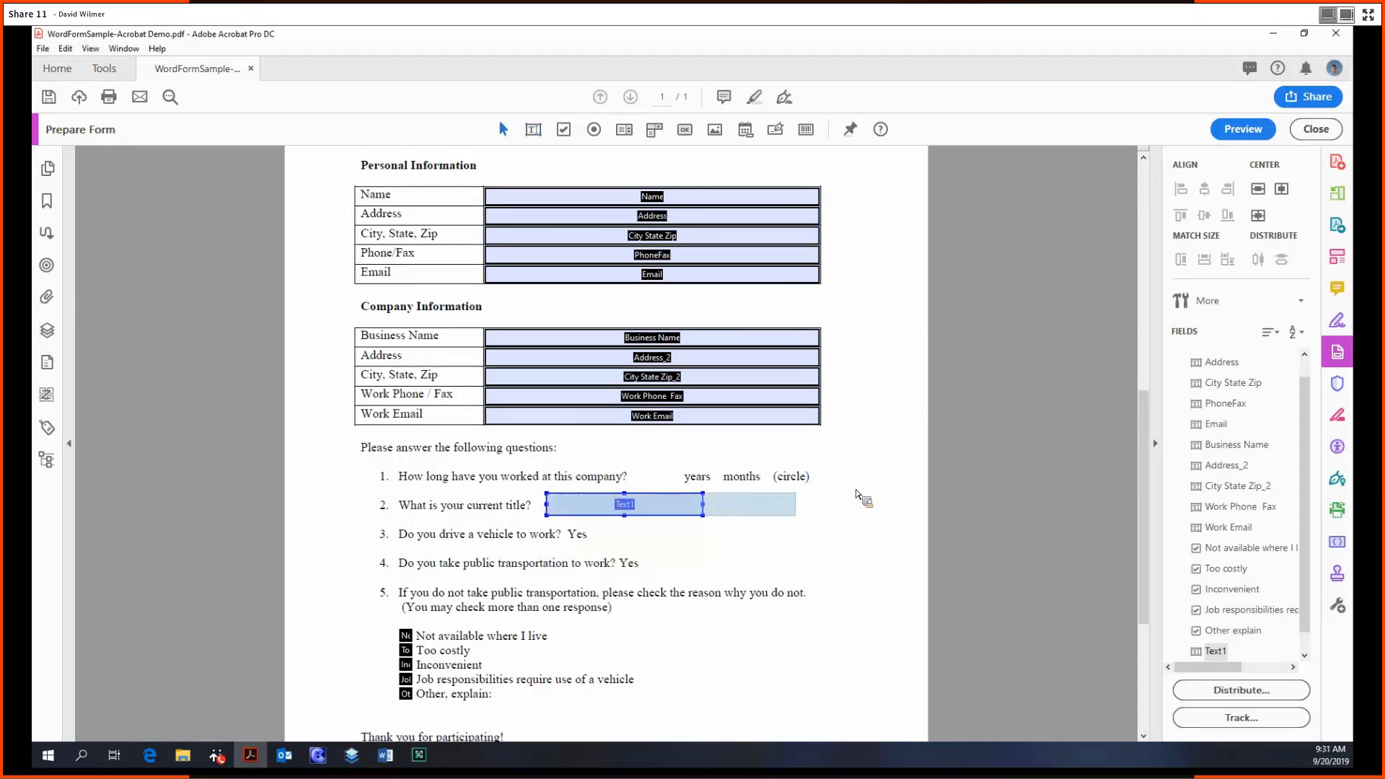
{"action": "left_click_drag", "start_coordinate": [704, 504], "coordinate": [789, 504]}
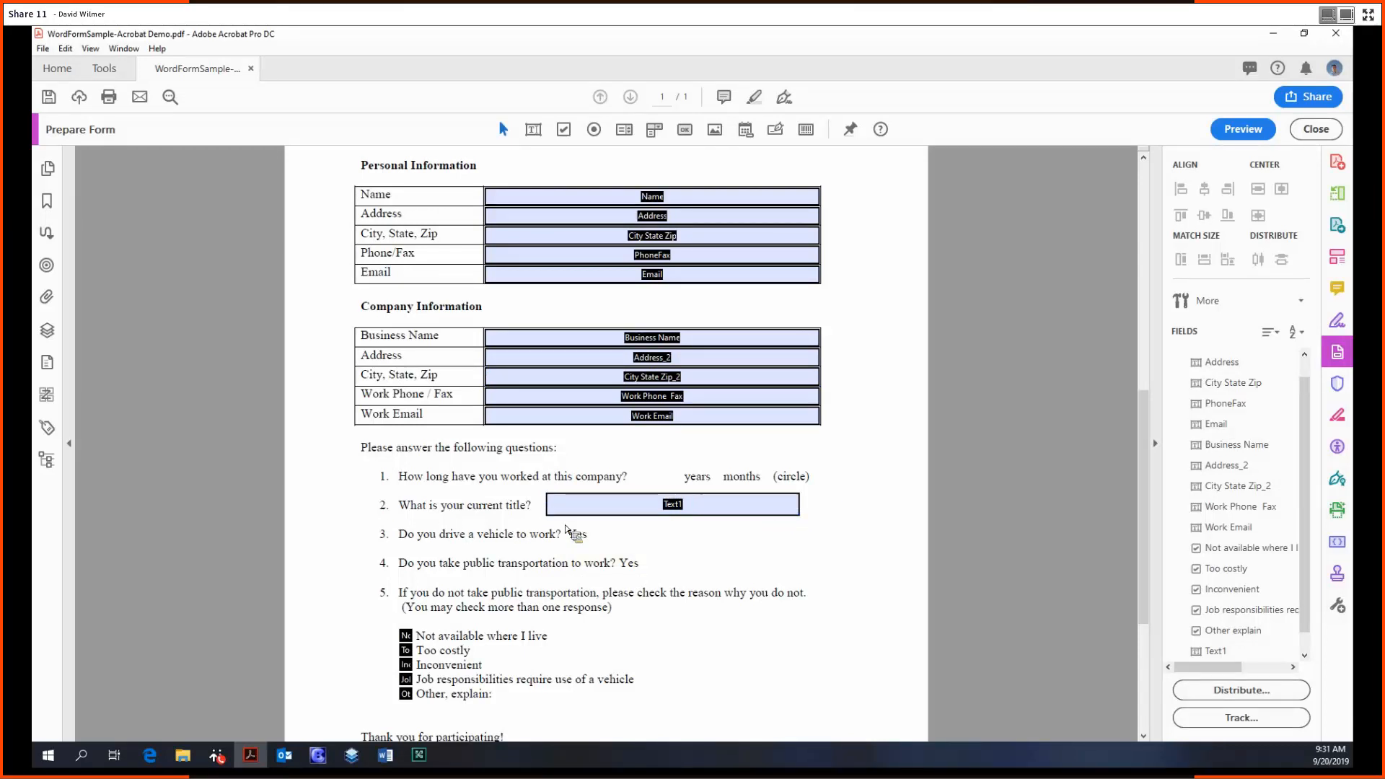
{"action": "left_click", "coordinate": [673, 505]}
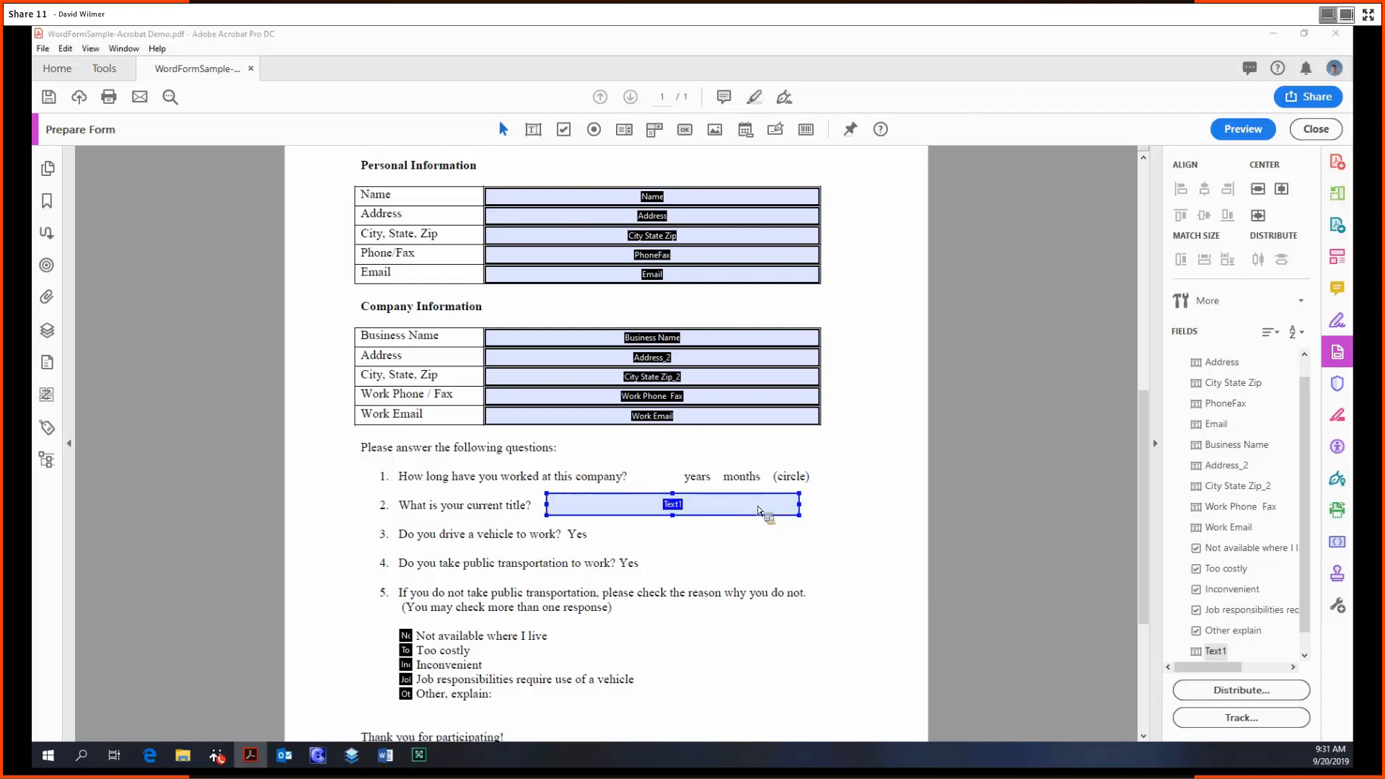
- Set Text1's Options to limit input to 45 characters
{"action": "double_click", "coordinate": [672, 505]}
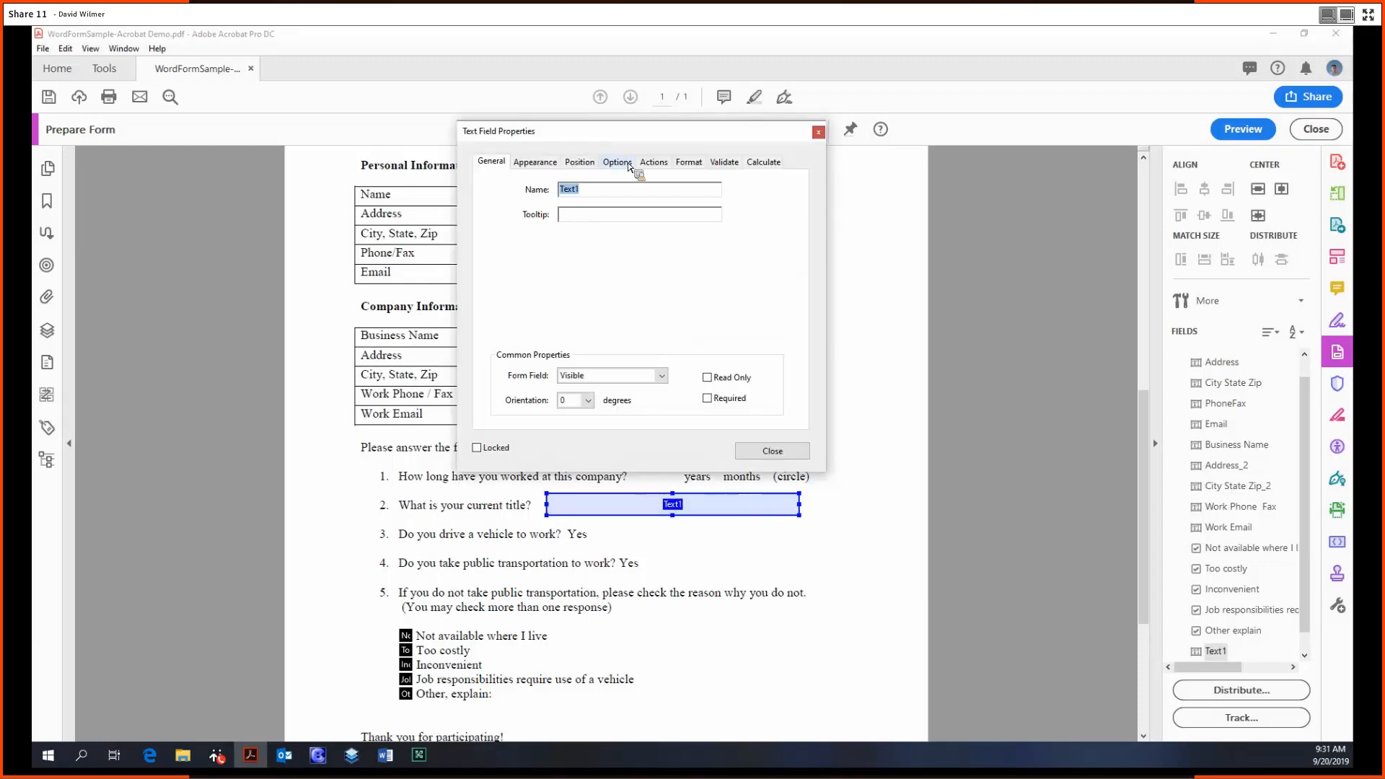
{"action": "left_click", "coordinate": [618, 160]}
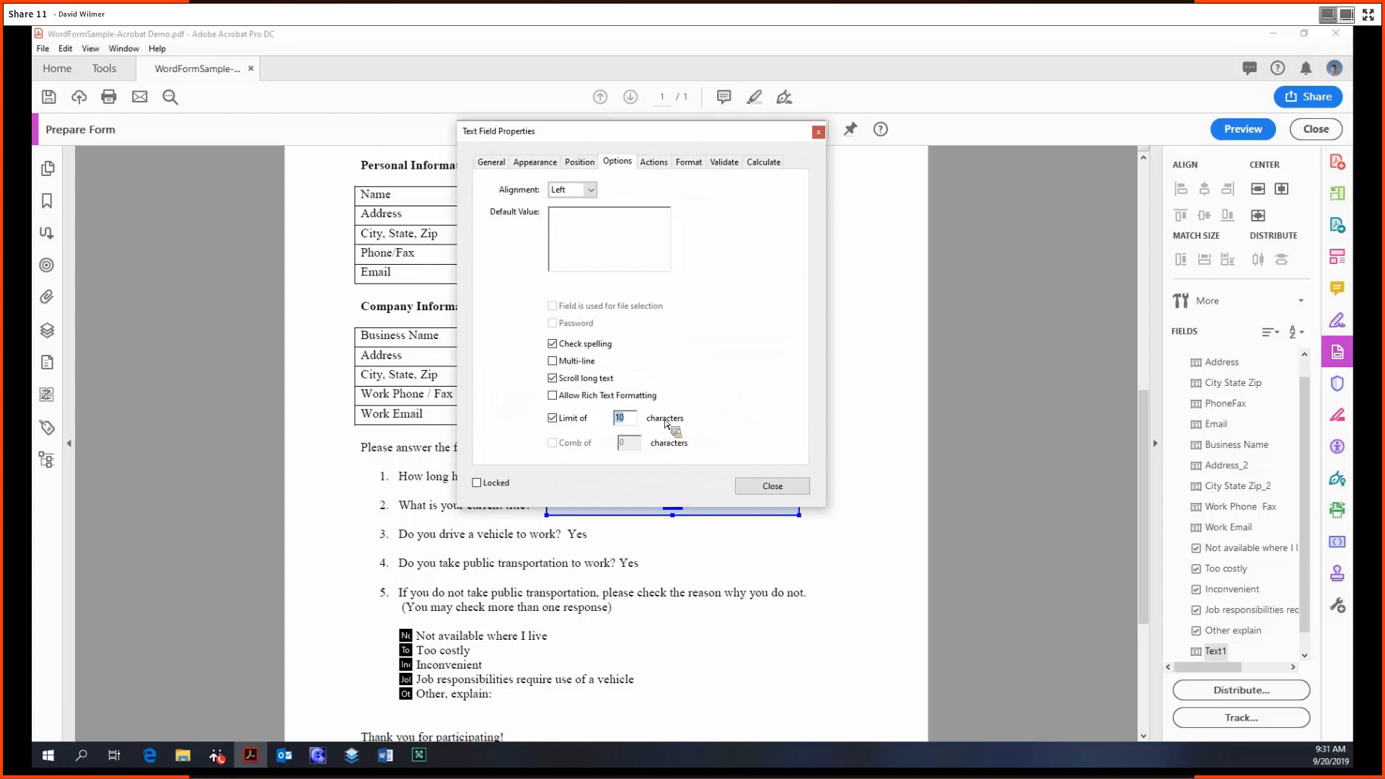
{"action": "type", "text": "45"}
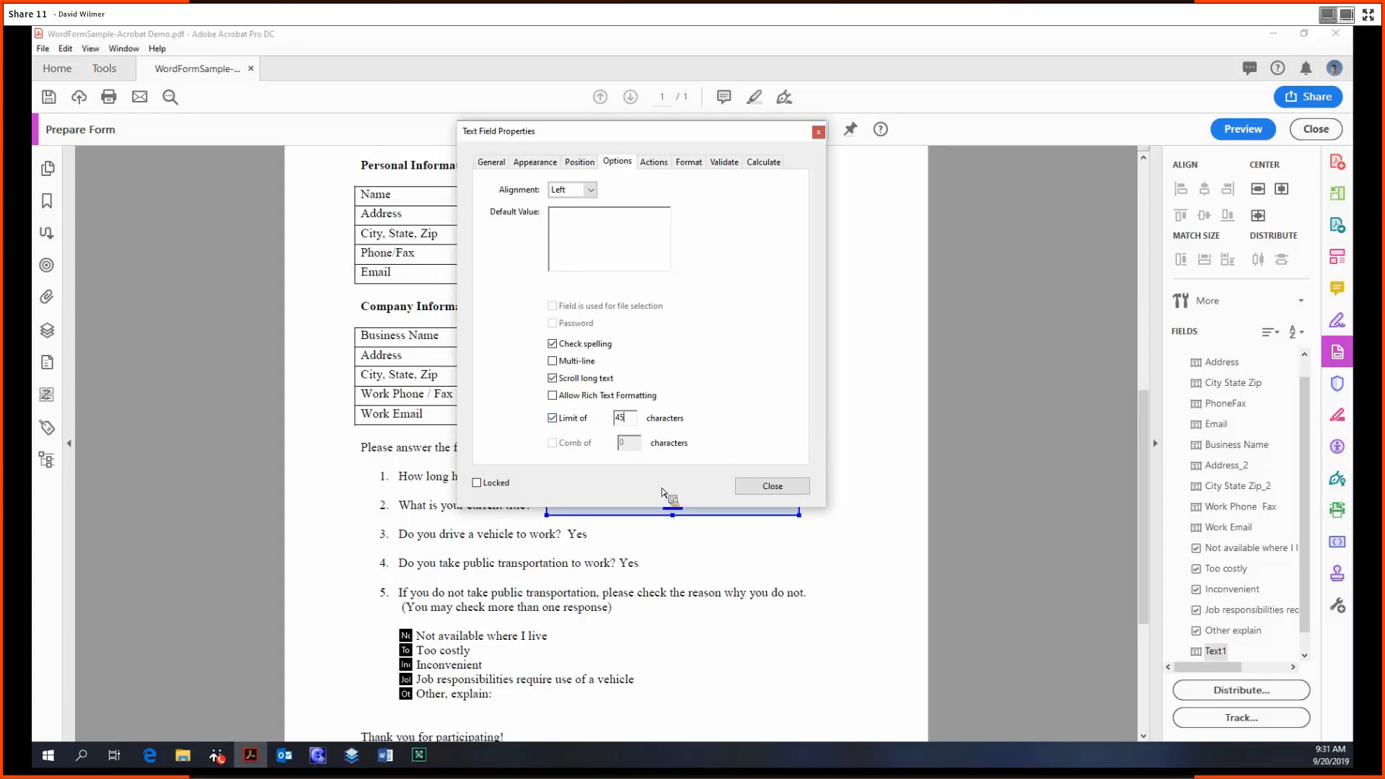
{"action": "left_click", "coordinate": [772, 486]}
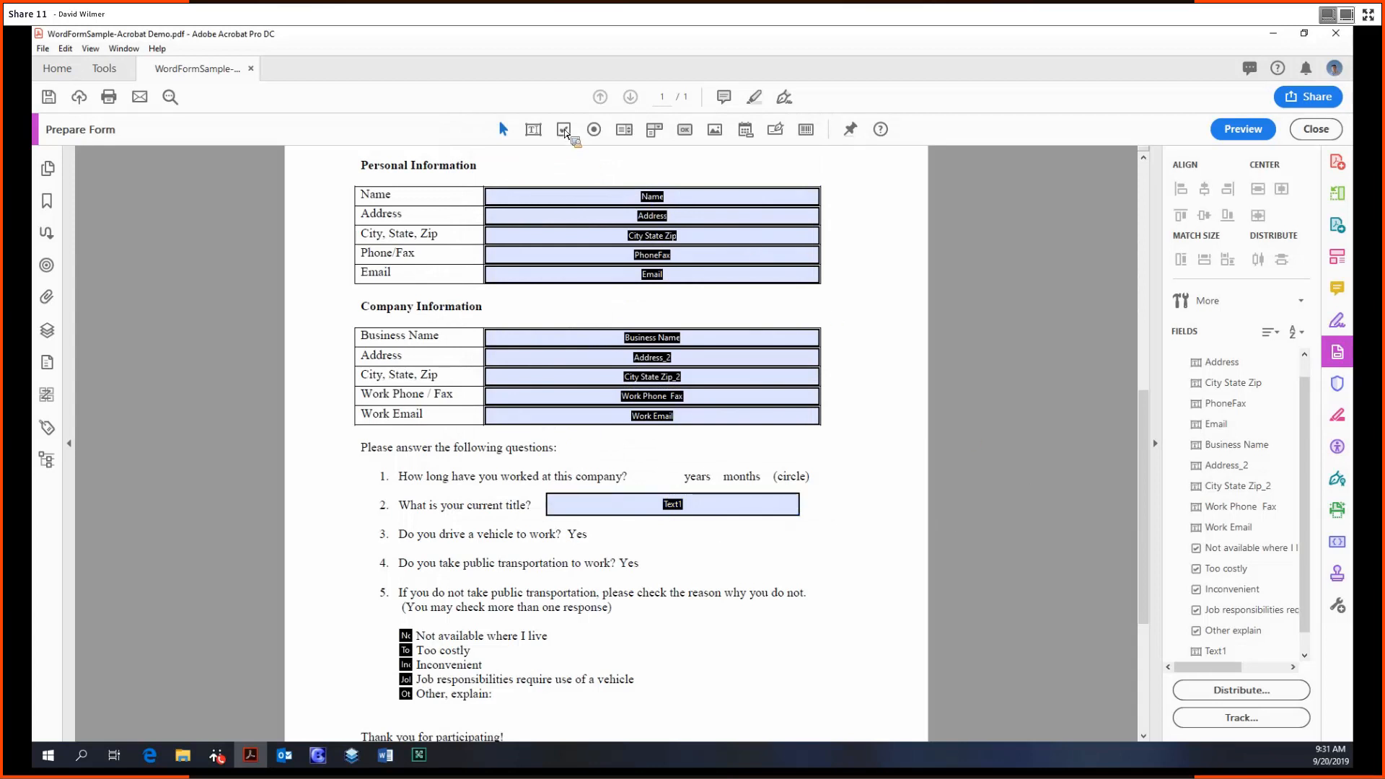
- Add checkbox Check Box2 after 'Yes' on question 3
{"action": "left_click", "coordinate": [563, 129]}
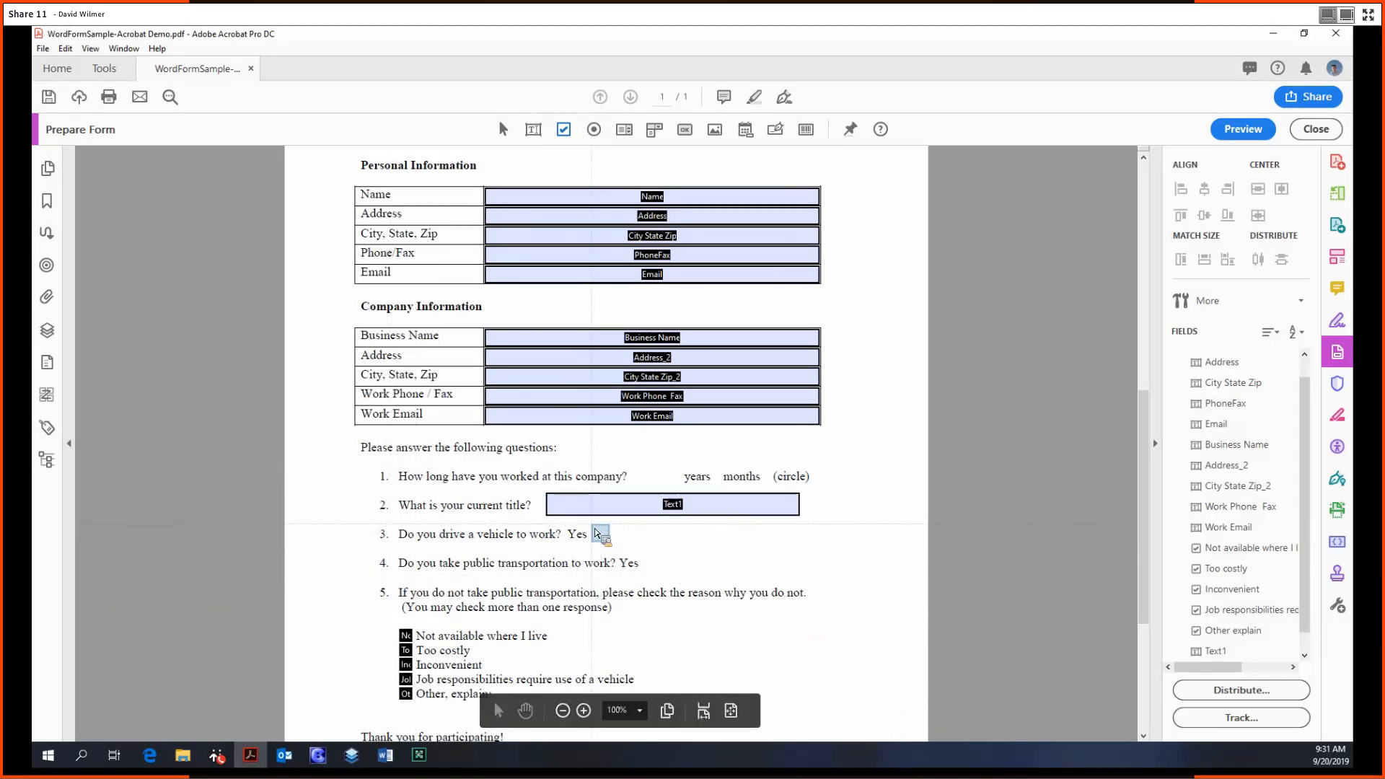
{"action": "left_click", "coordinate": [599, 534]}
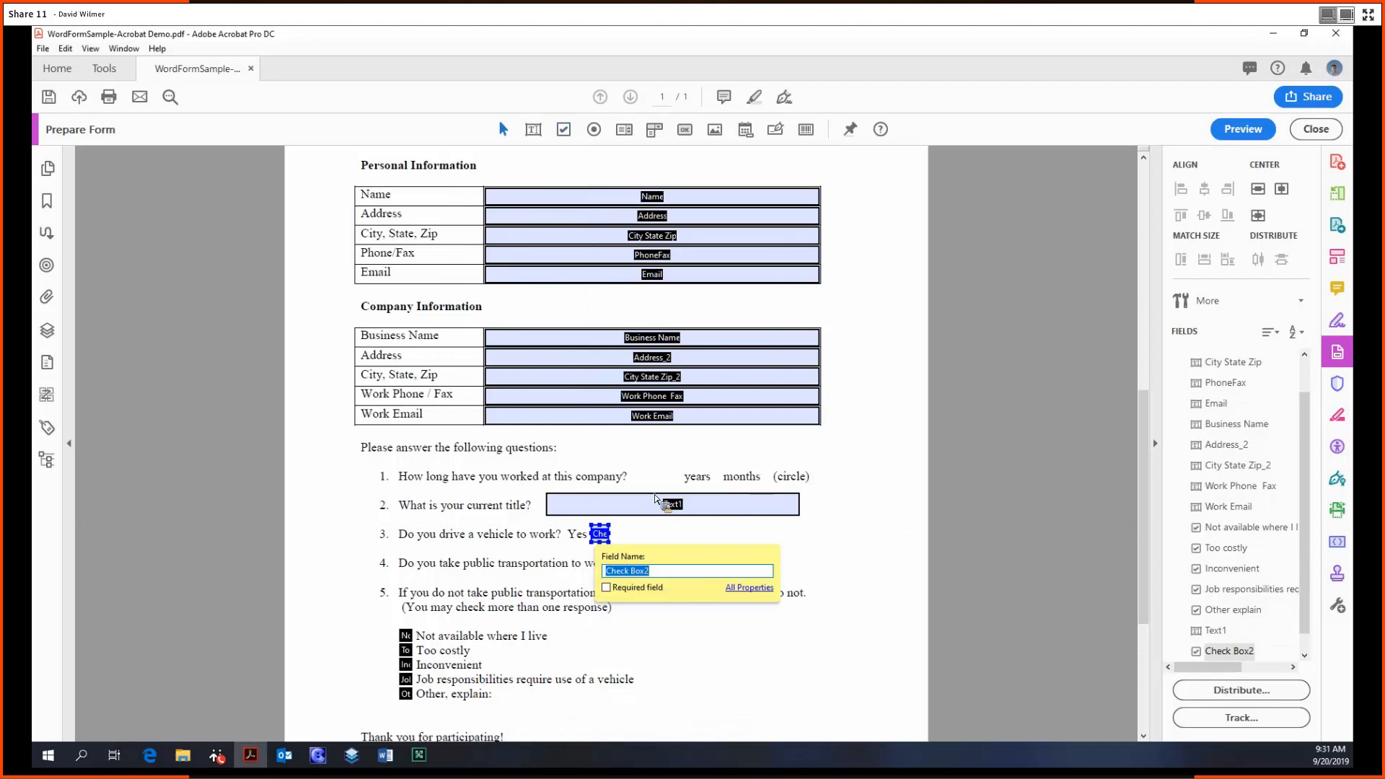
{"action": "mouse_move", "coordinate": [956, 456]}
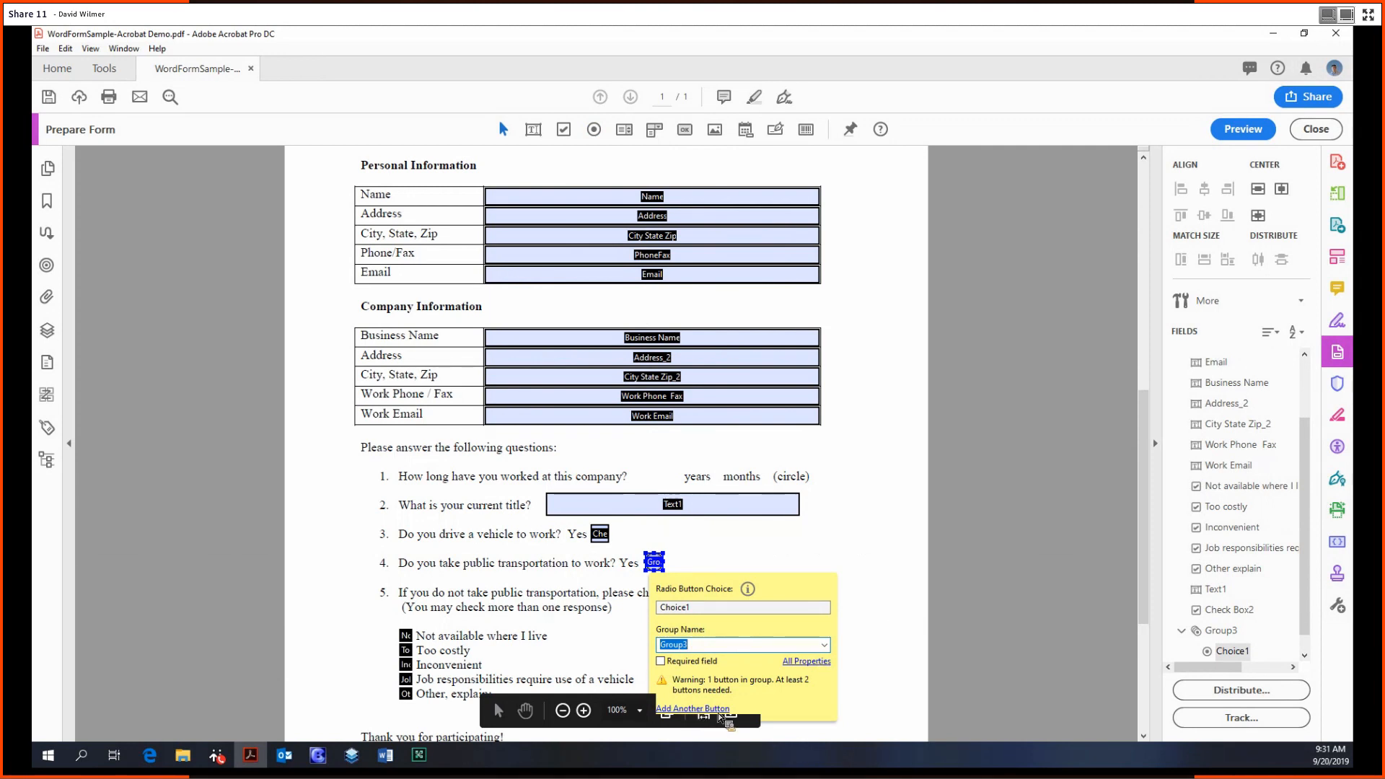
{"action": "mouse_move", "coordinate": [726, 718]}
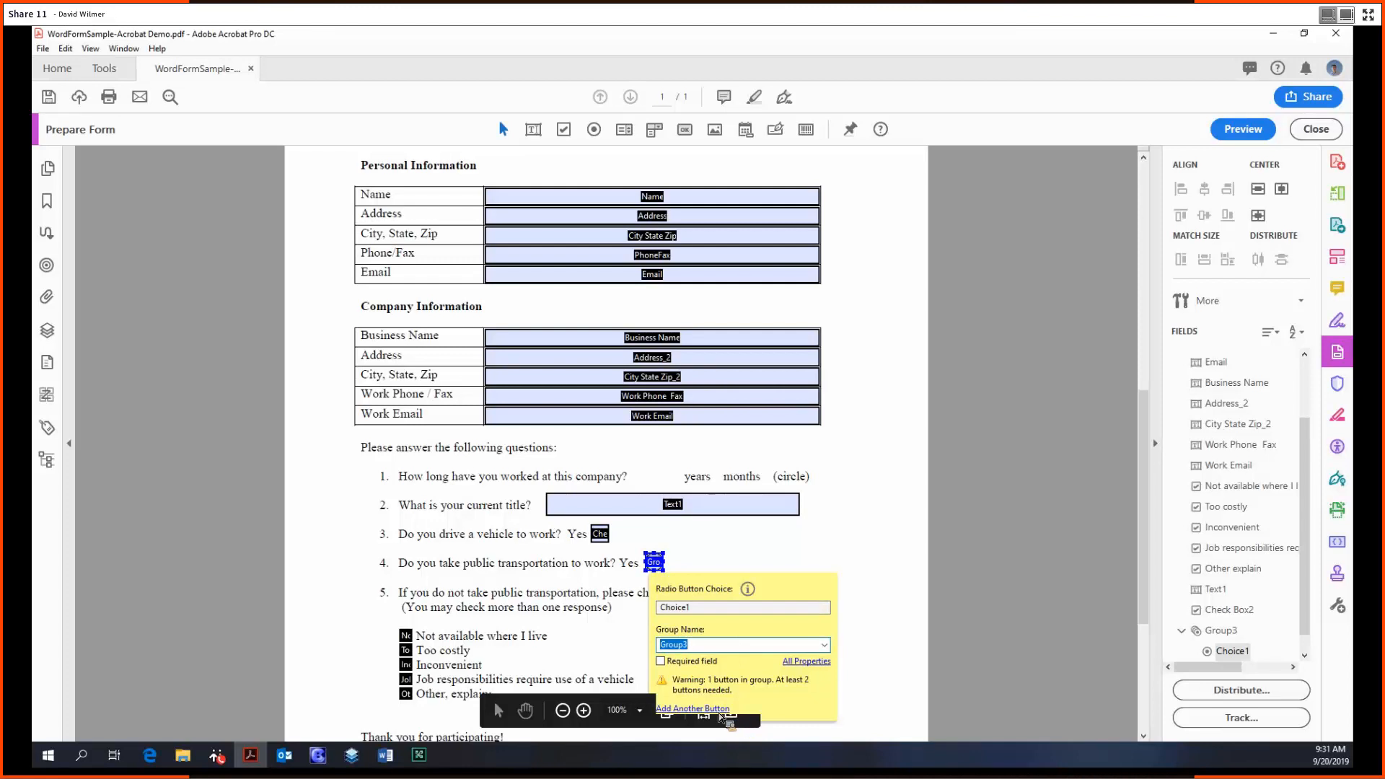
- Add a second Group3 radio button after 'No' on question 4
{"action": "left_click", "coordinate": [713, 642]}
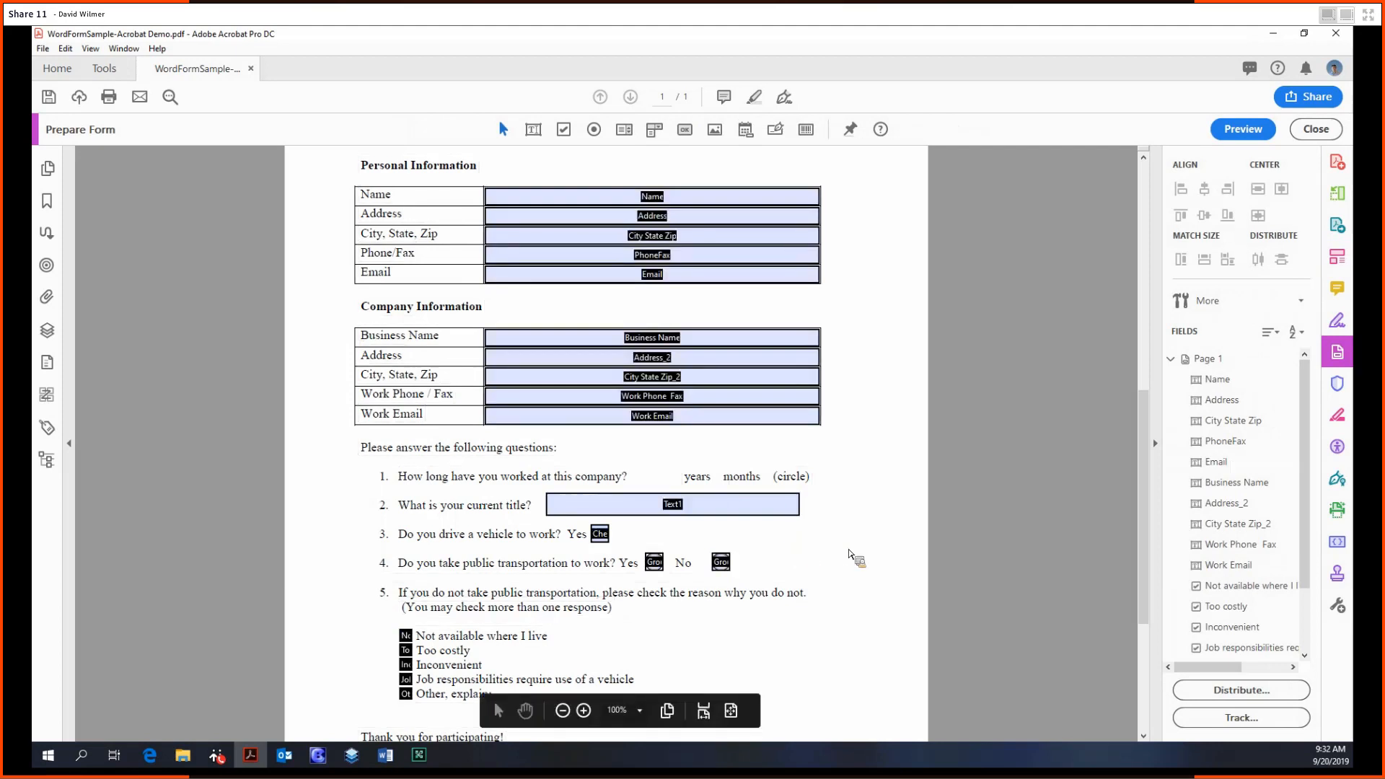
{"action": "mouse_move", "coordinate": [866, 554]}
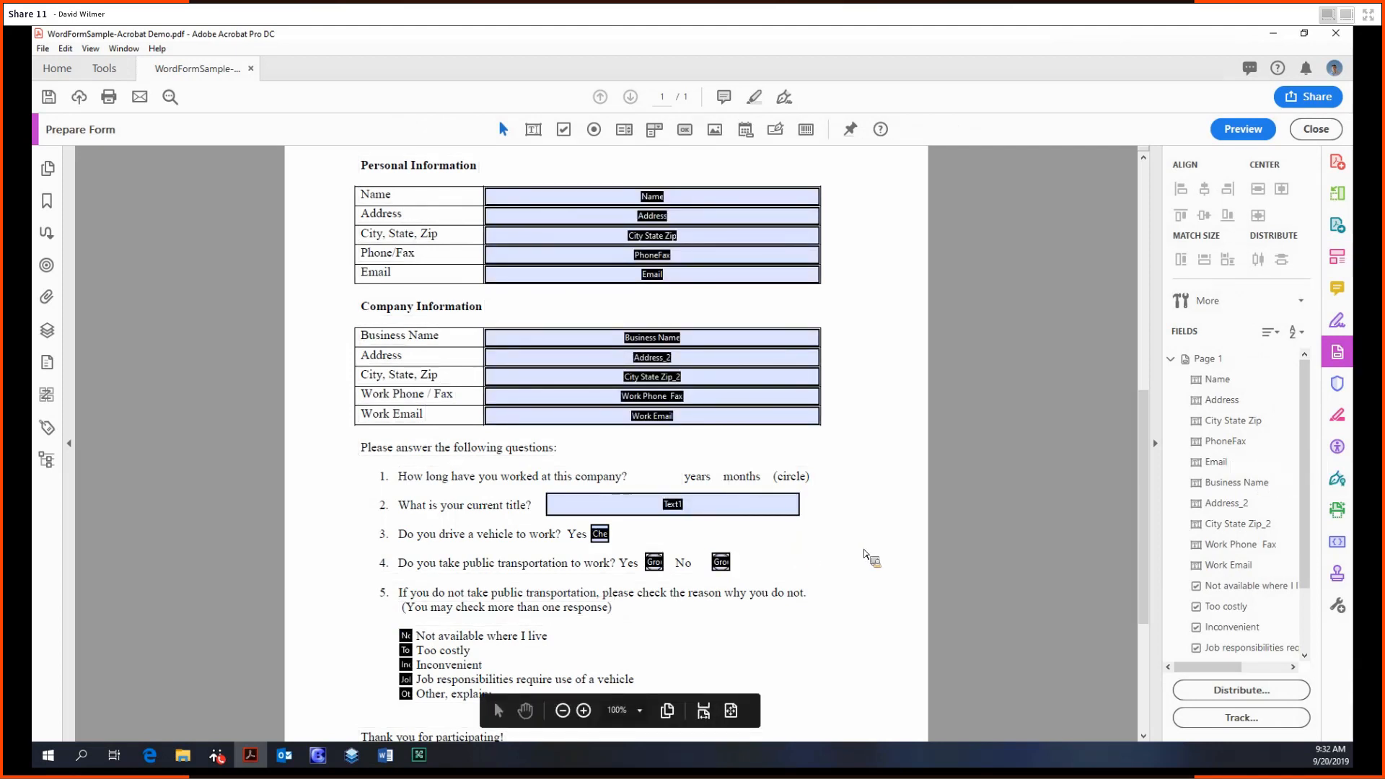
{"action": "mouse_move", "coordinate": [623, 130]}
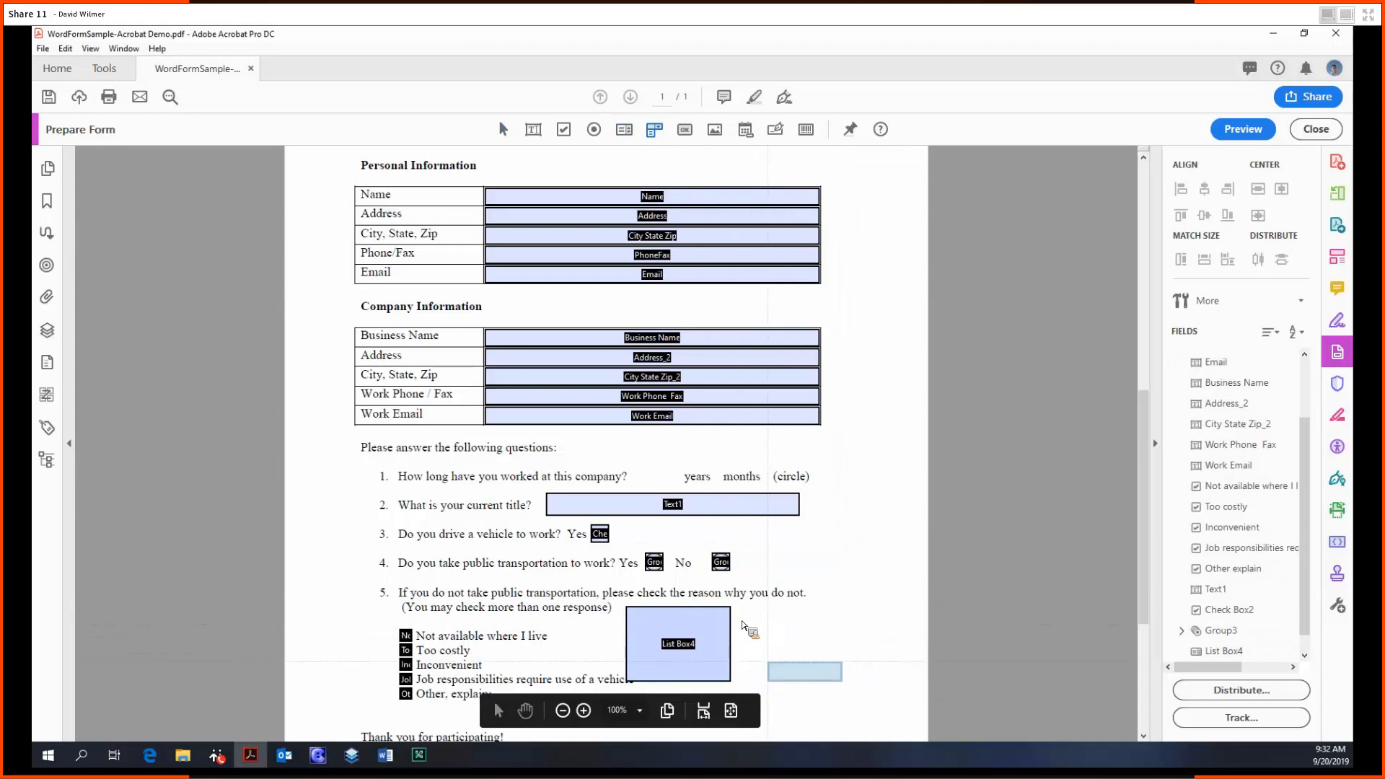
- Add dropdown field Dropdown5 and position it next to question 1
{"action": "left_click", "coordinate": [806, 672]}
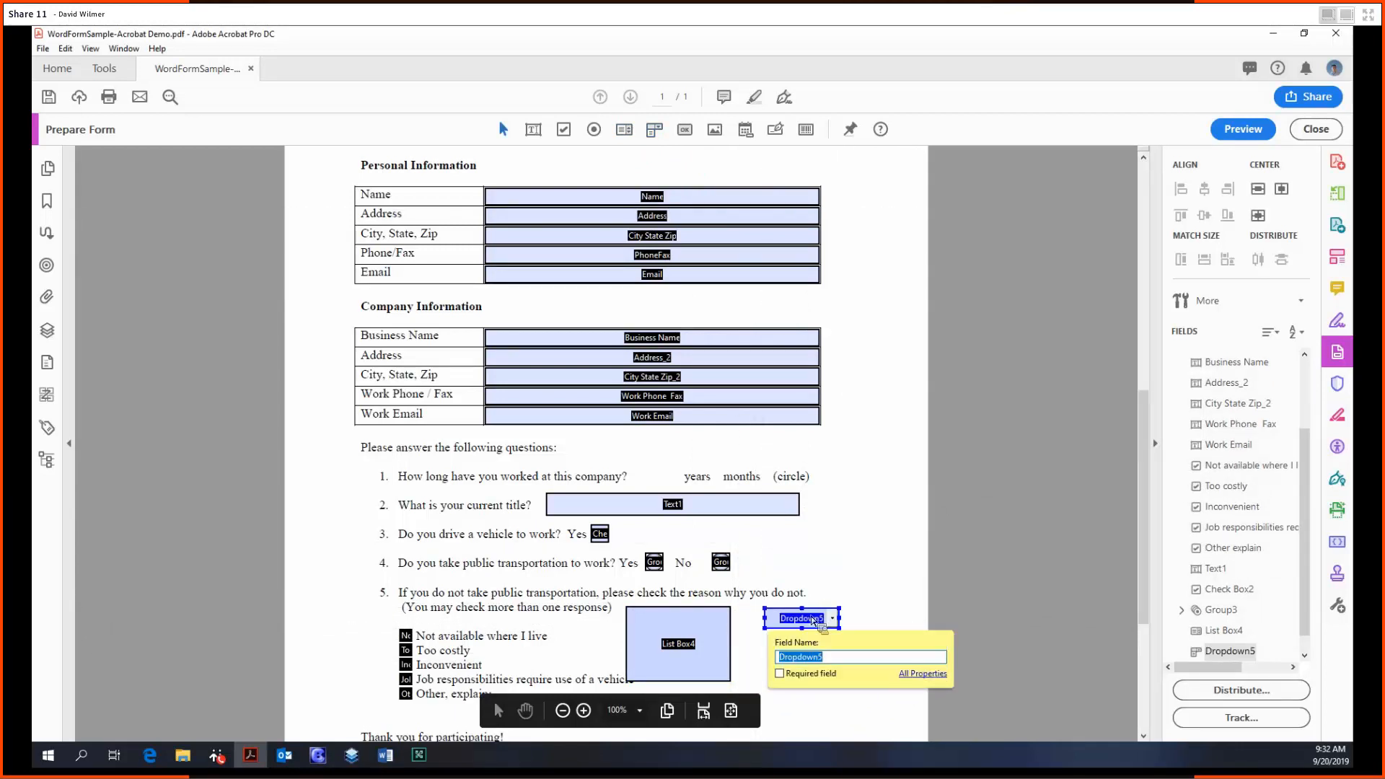
{"action": "left_click", "coordinate": [923, 673]}
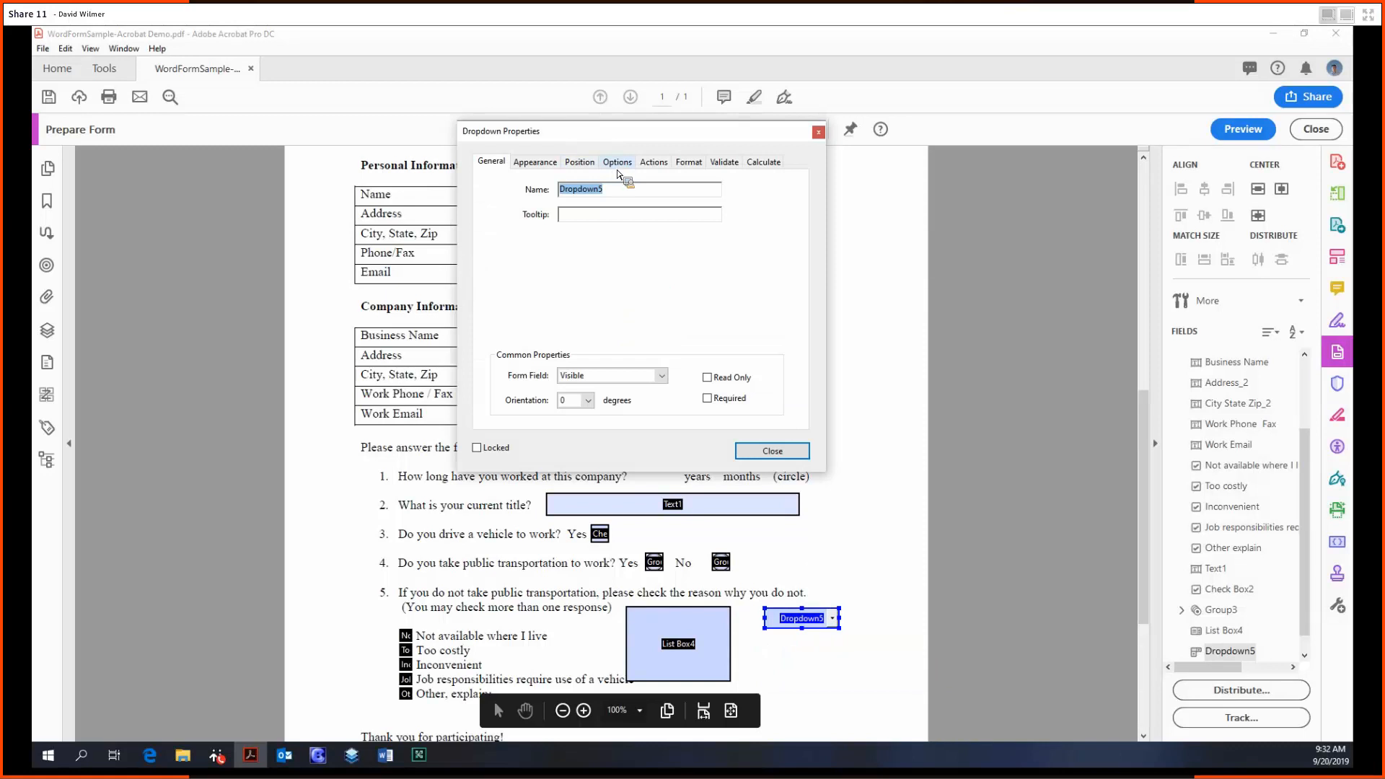
{"action": "left_click", "coordinate": [772, 451]}
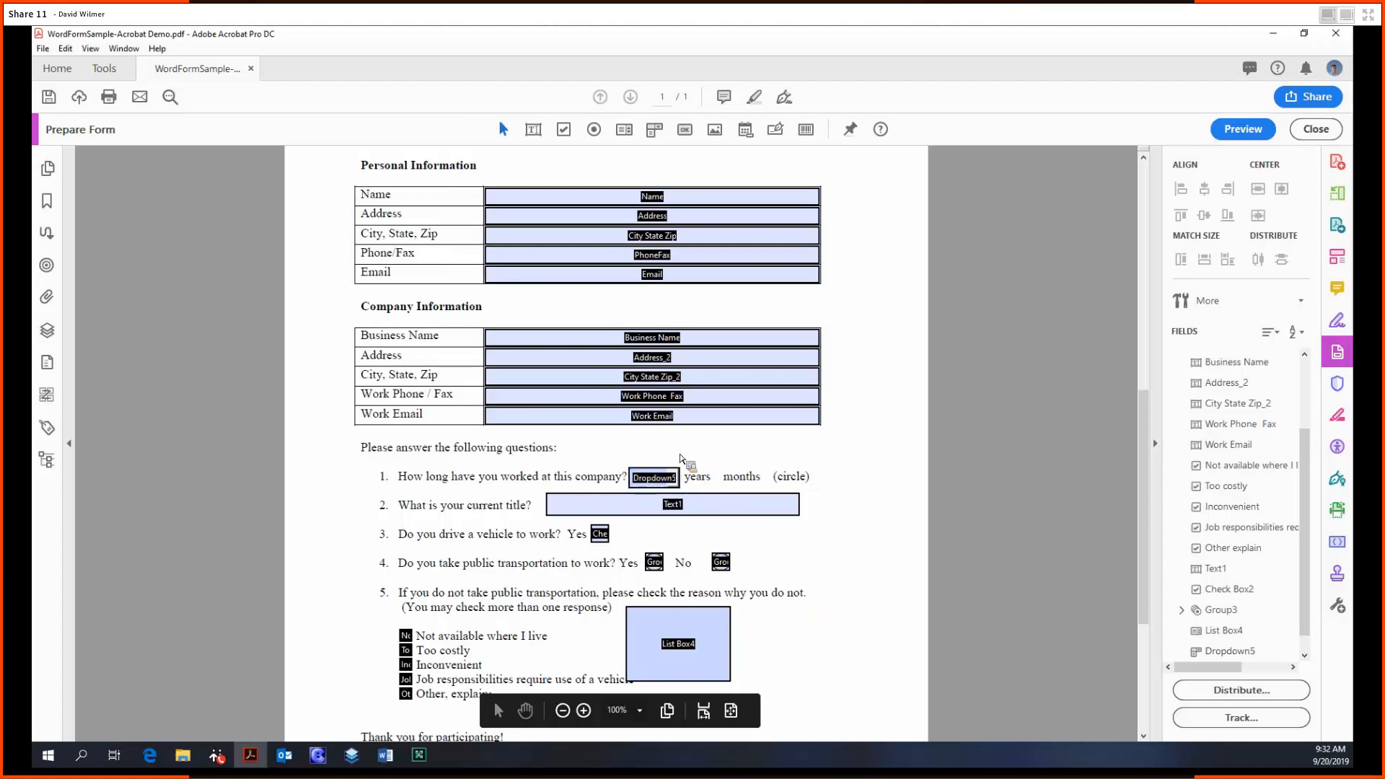
- Give Dropdown5 the choices <1, 1, 2, 3 and 4+
{"action": "double_click", "coordinate": [654, 478]}
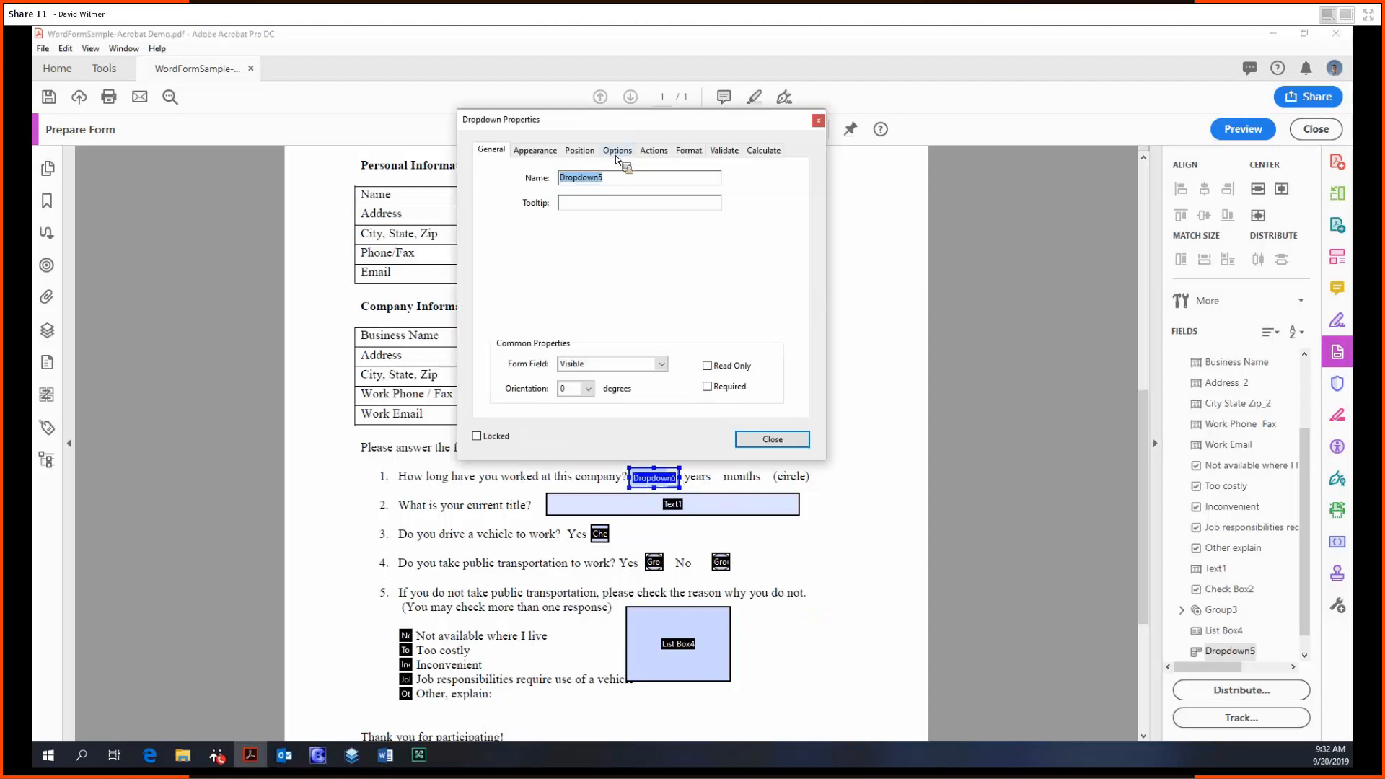
{"action": "left_click", "coordinate": [618, 150]}
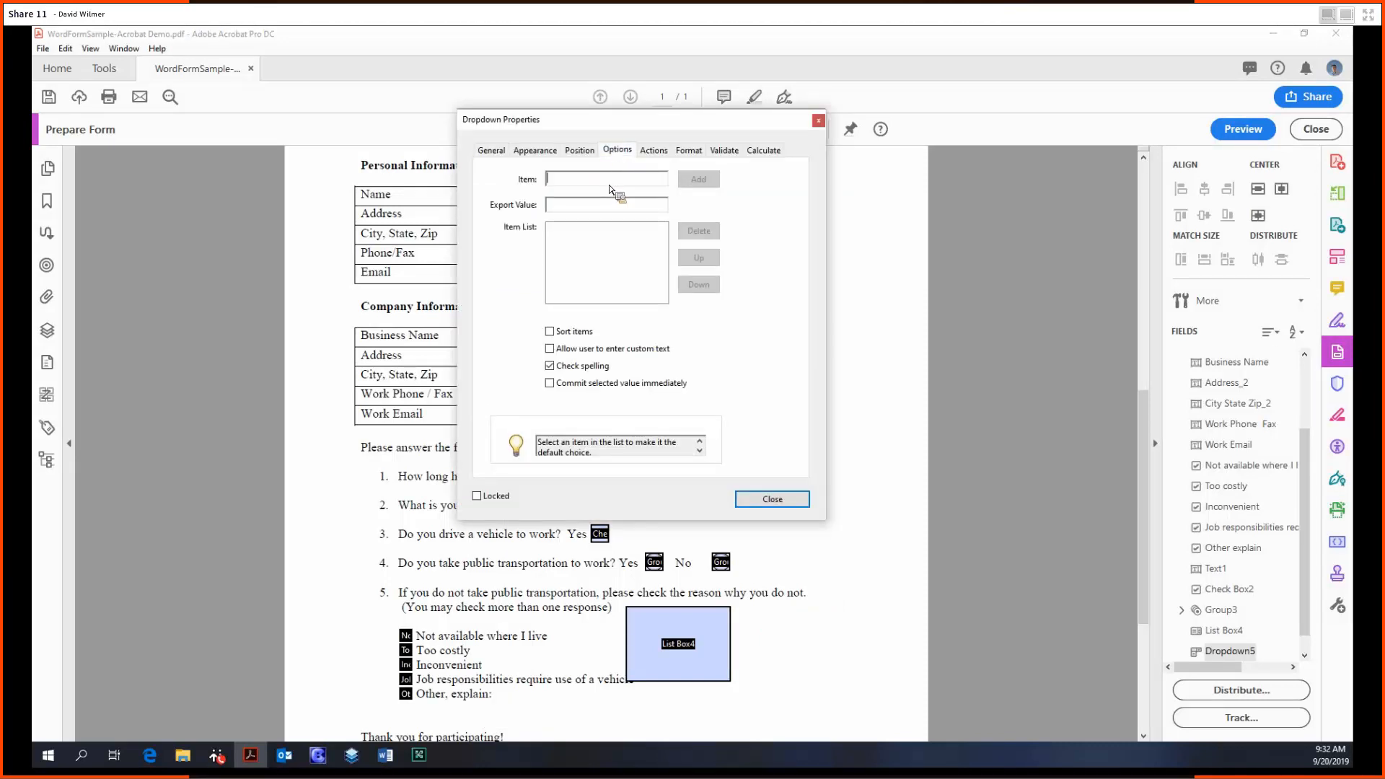
{"action": "type", "text": "<1"}
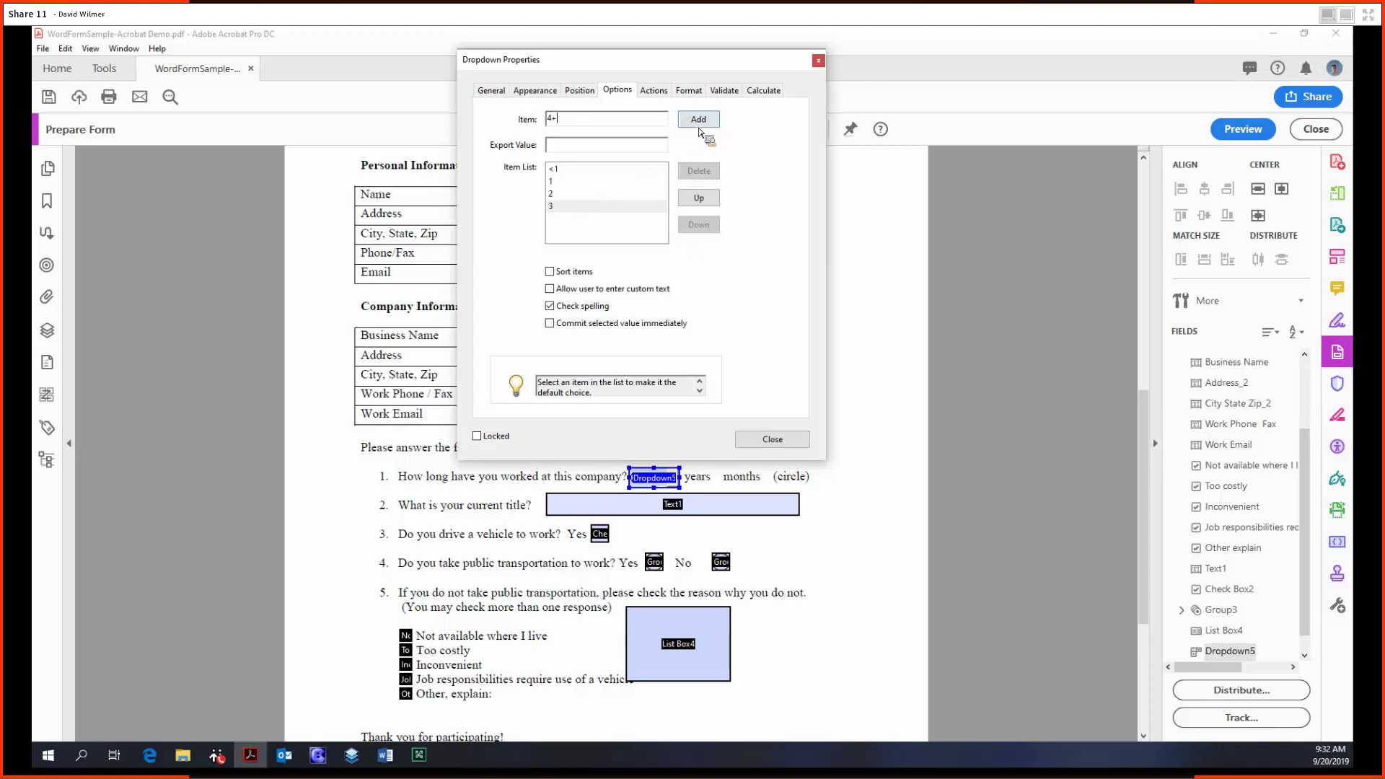
{"action": "left_click", "coordinate": [698, 119]}
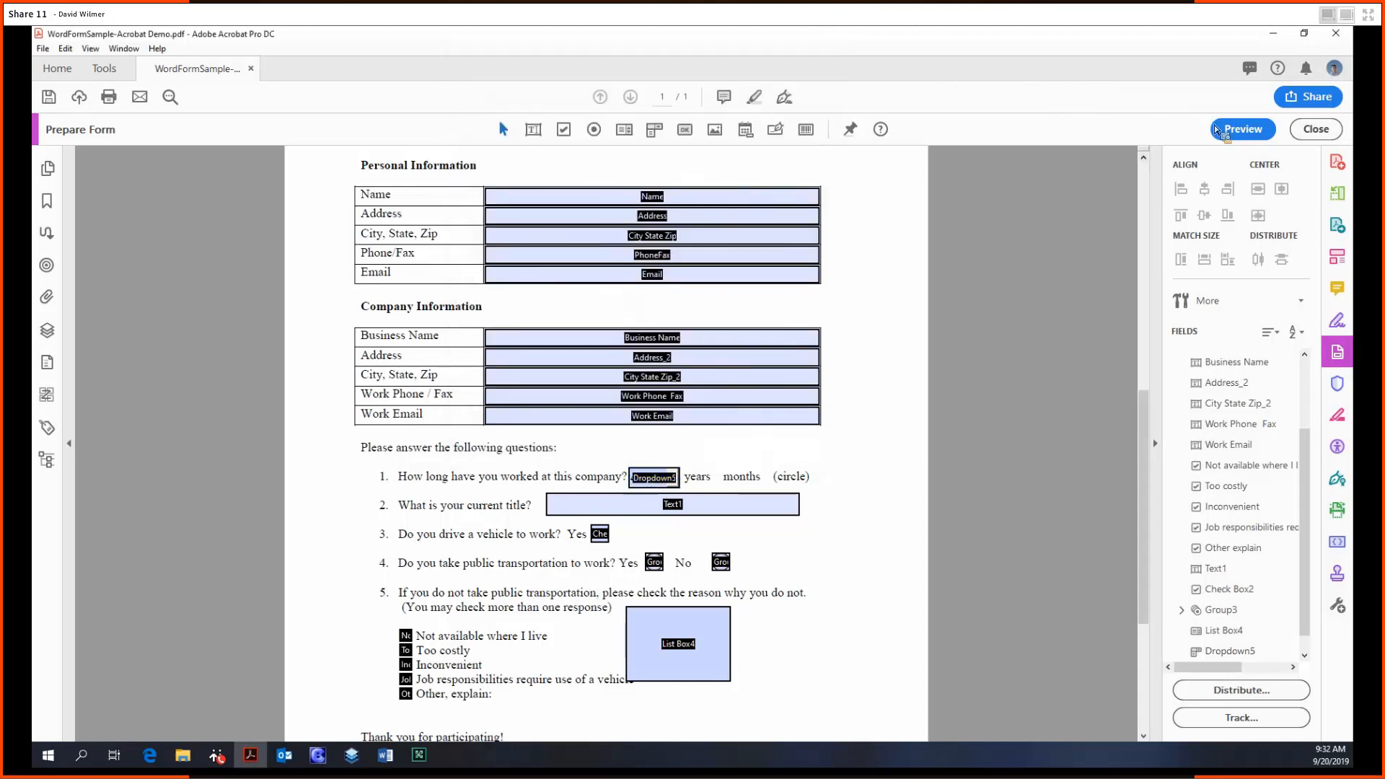
- Preview the form, choose 1 in the years-worked dropdown, then return to editing
{"action": "left_click", "coordinate": [1242, 128]}
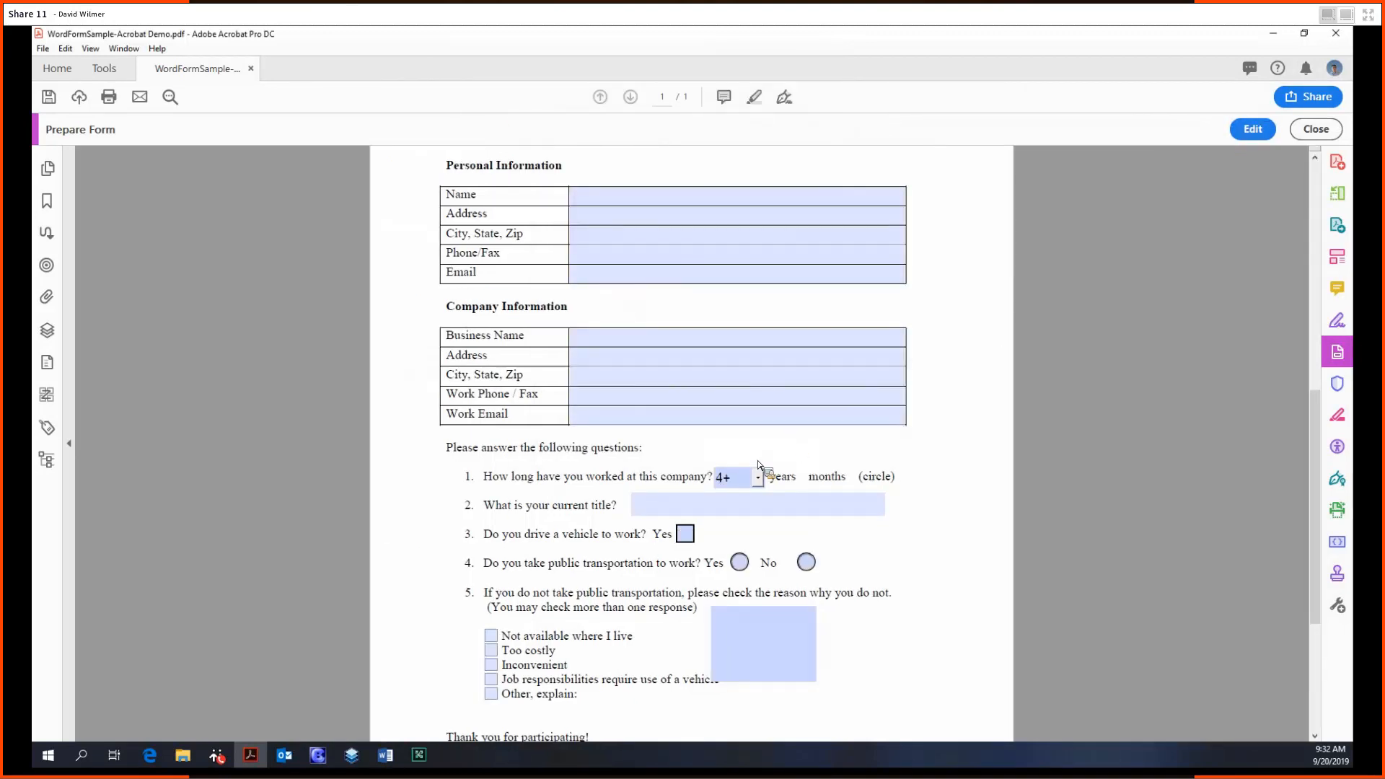
{"action": "left_click", "coordinate": [758, 477]}
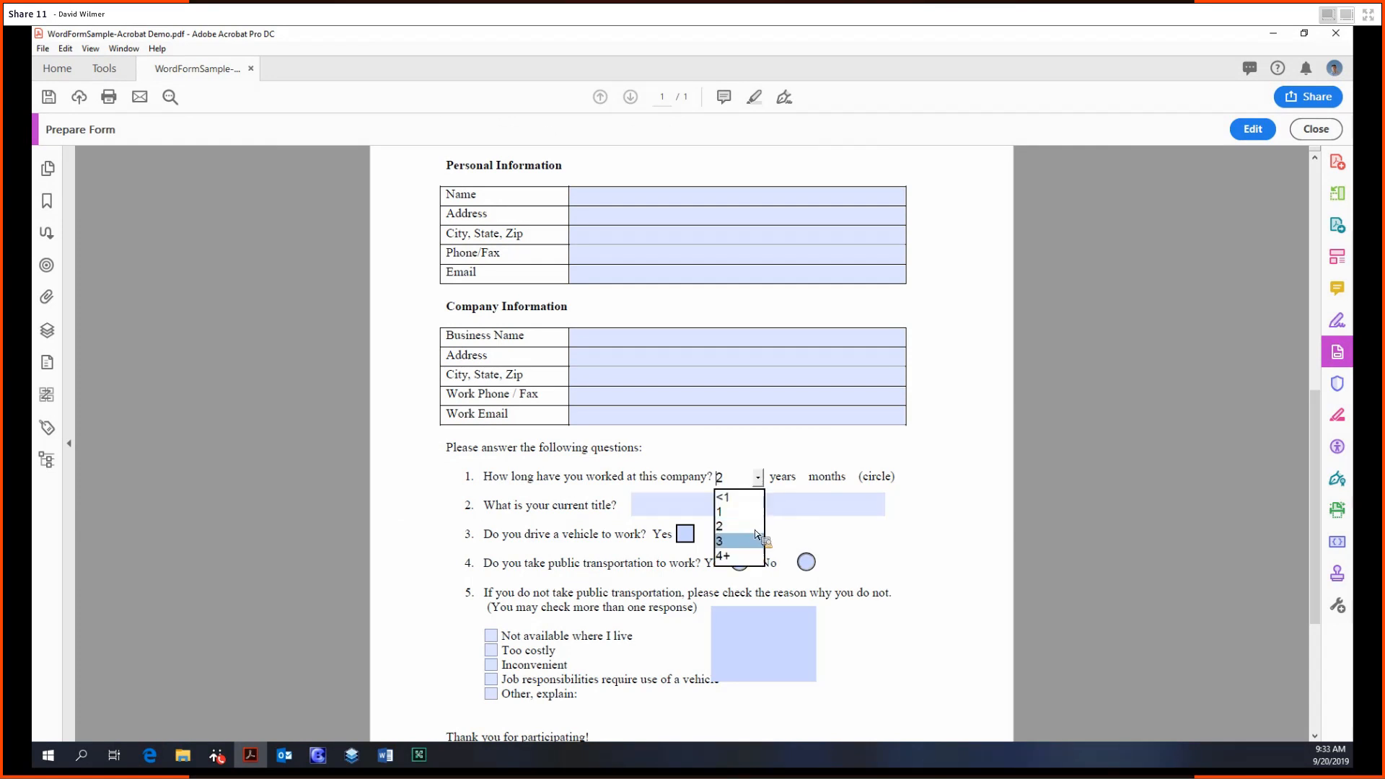
{"action": "left_click", "coordinate": [717, 513]}
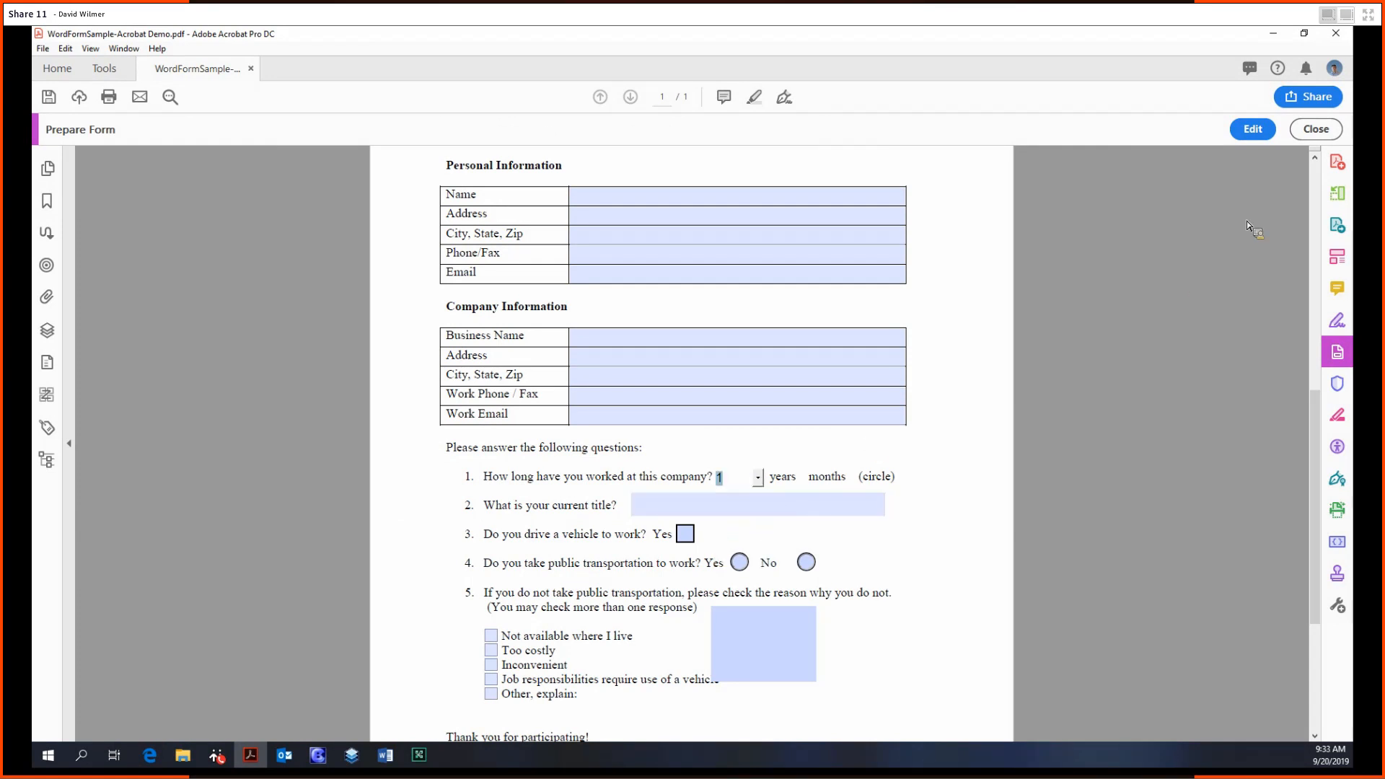
{"action": "left_click", "coordinate": [1252, 130]}
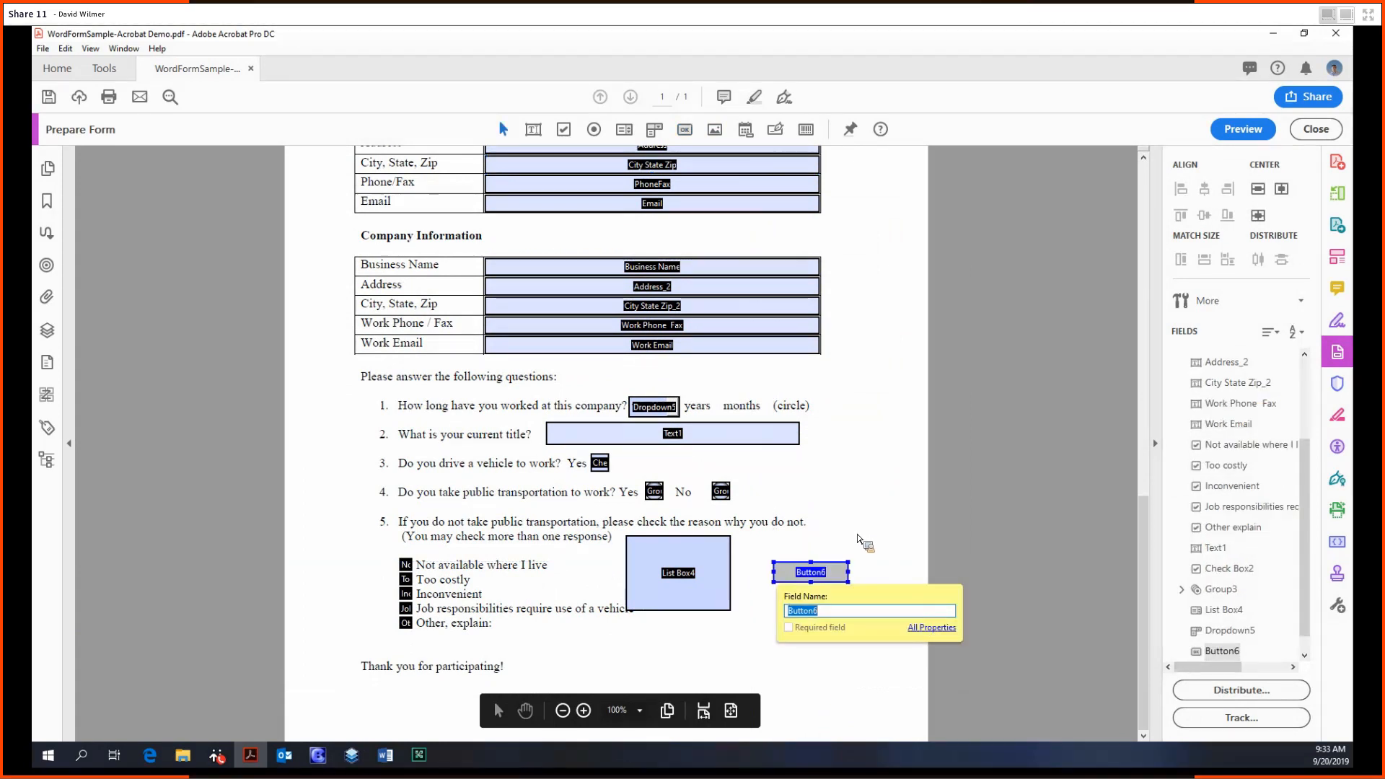
- Give Button6 a Reset a form action covering all fields
{"action": "left_click", "coordinate": [932, 628]}
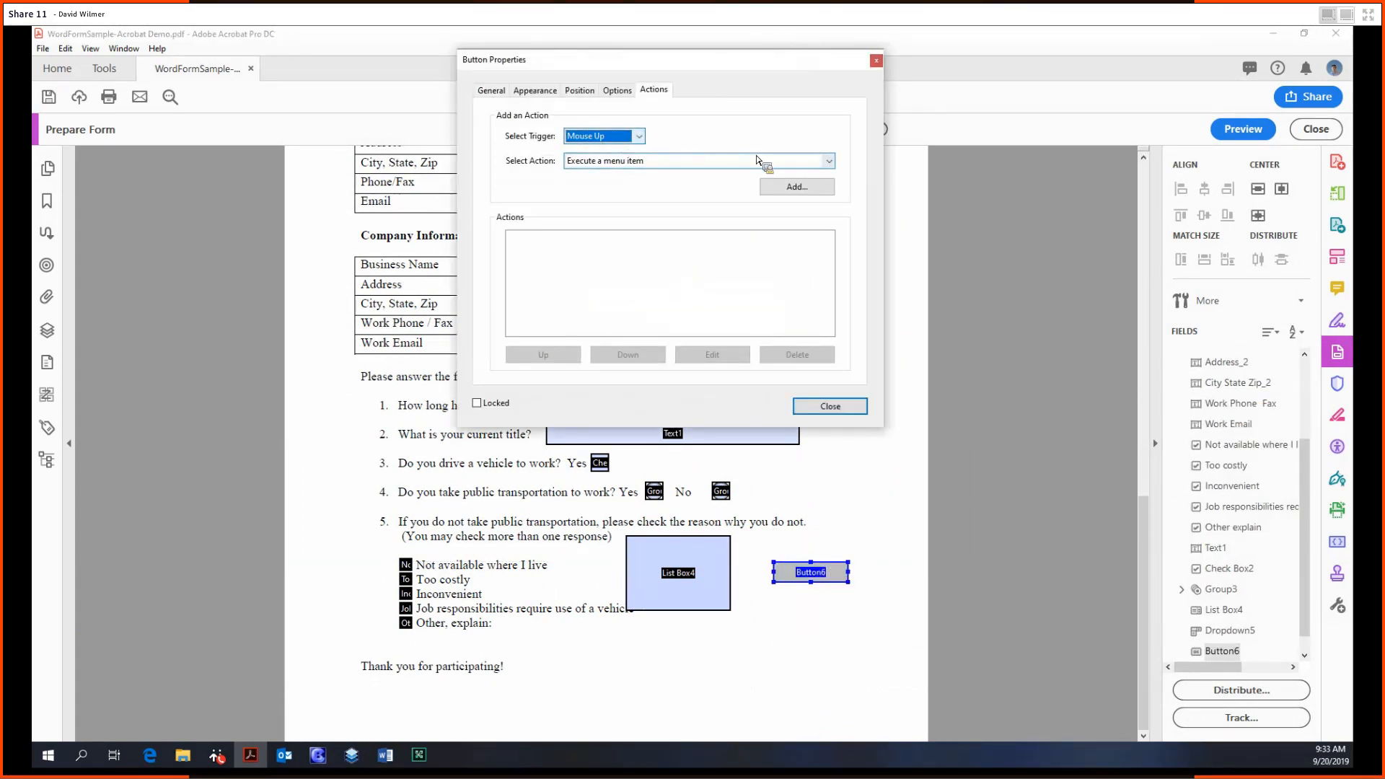
{"action": "left_click", "coordinate": [828, 161]}
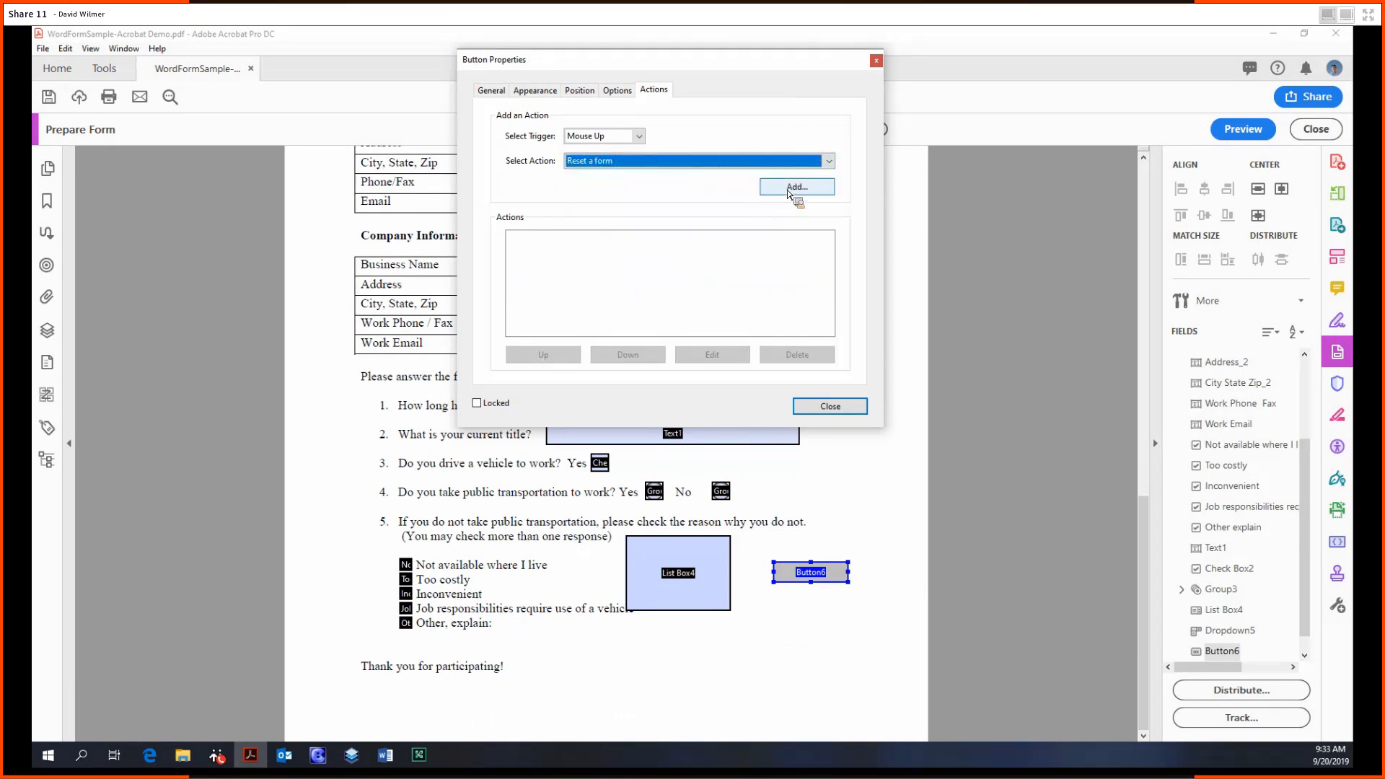
{"action": "left_click", "coordinate": [796, 186]}
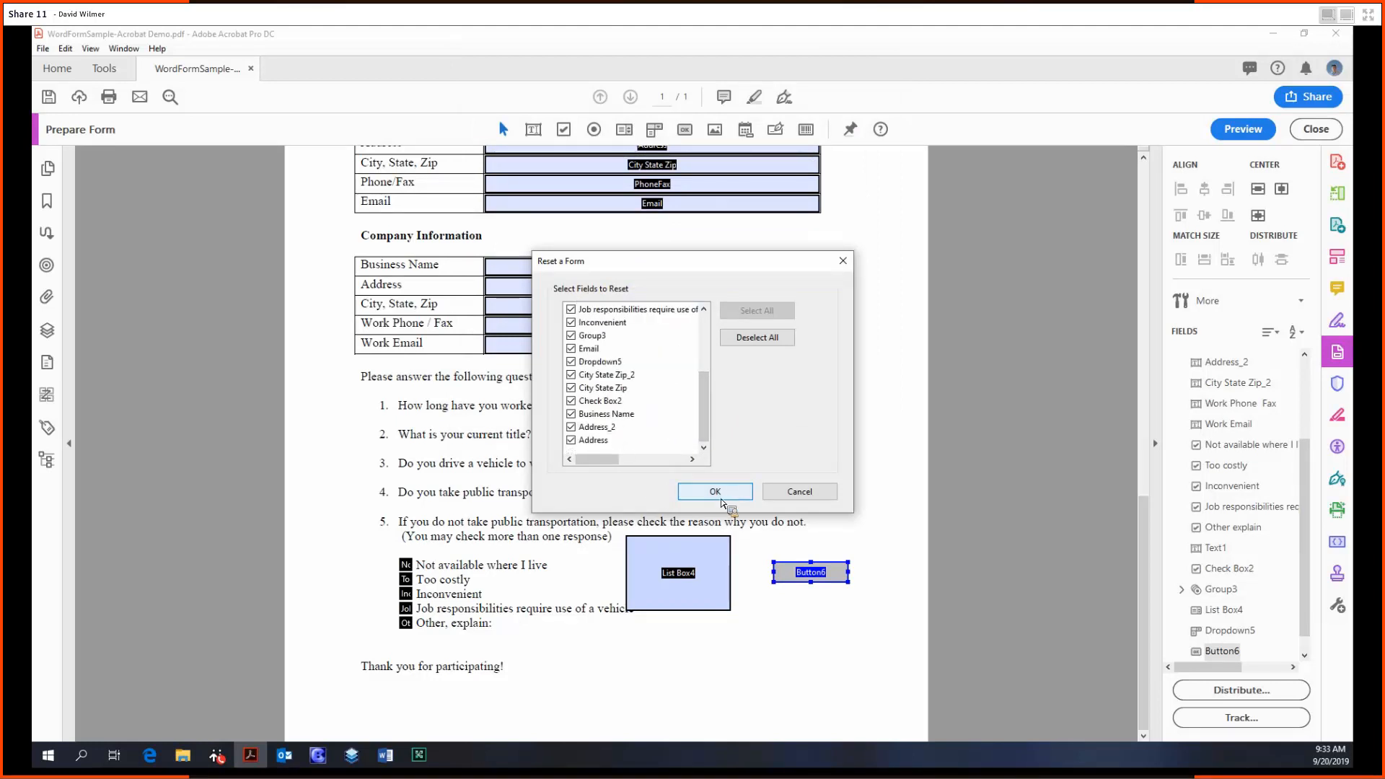
{"action": "left_click", "coordinate": [715, 491]}
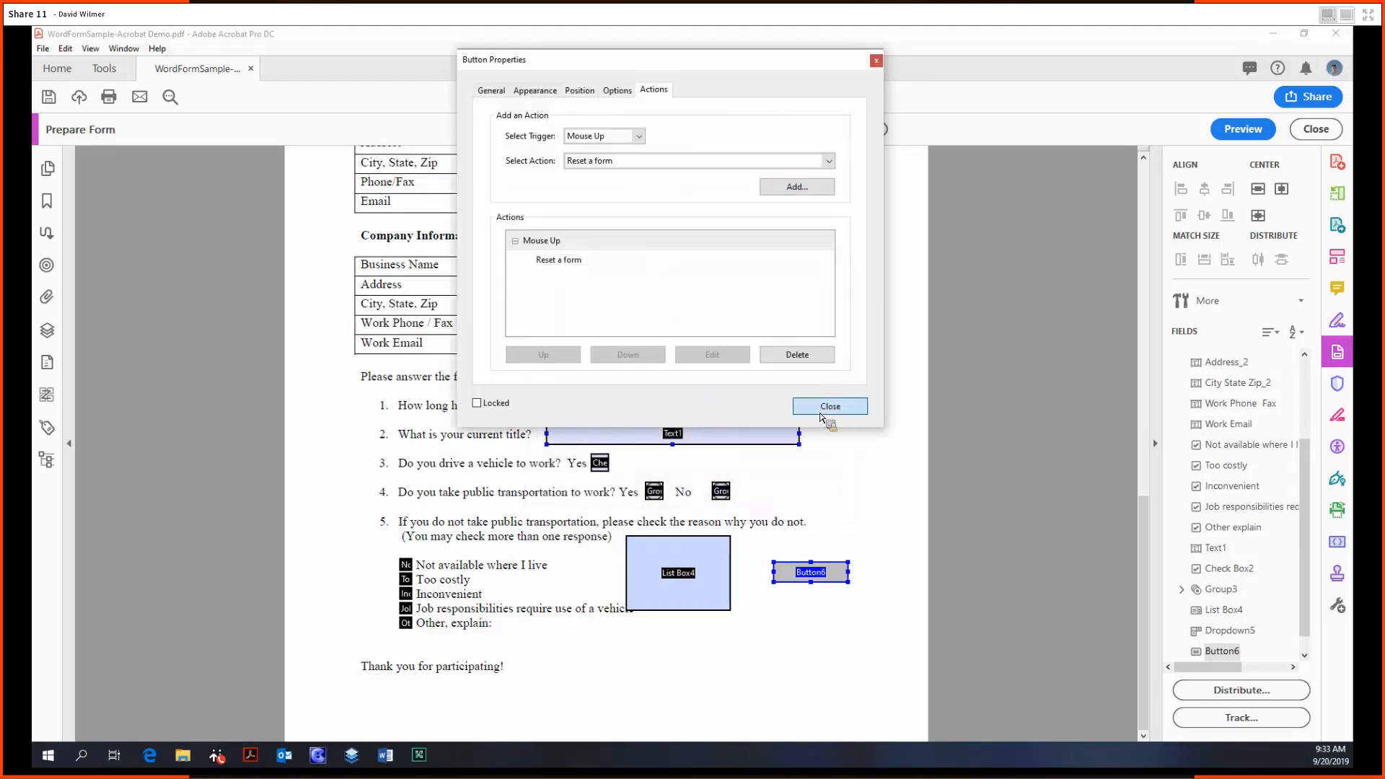
{"action": "left_click", "coordinate": [830, 406]}
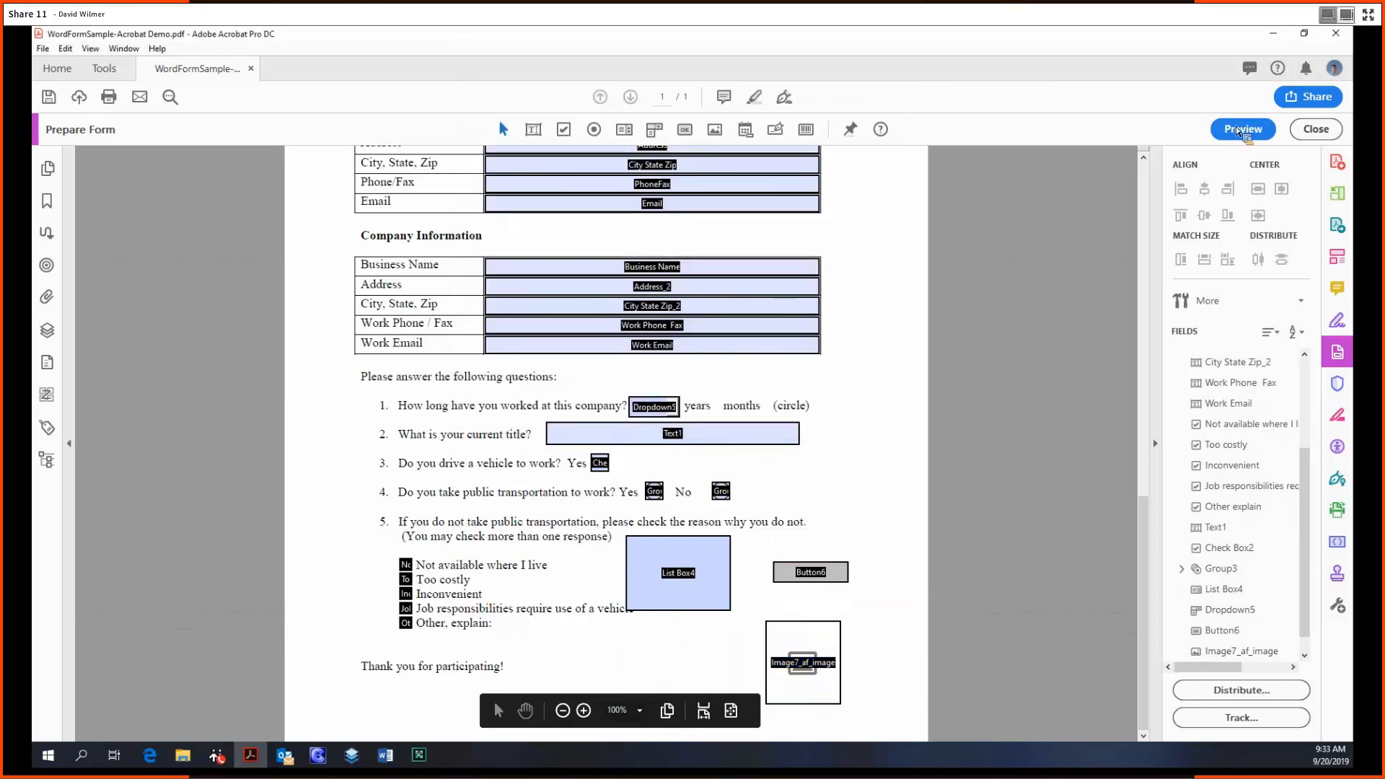
- Preview the image field, browse for a picture, cancel, and return to editing
{"action": "left_click", "coordinate": [1243, 129]}
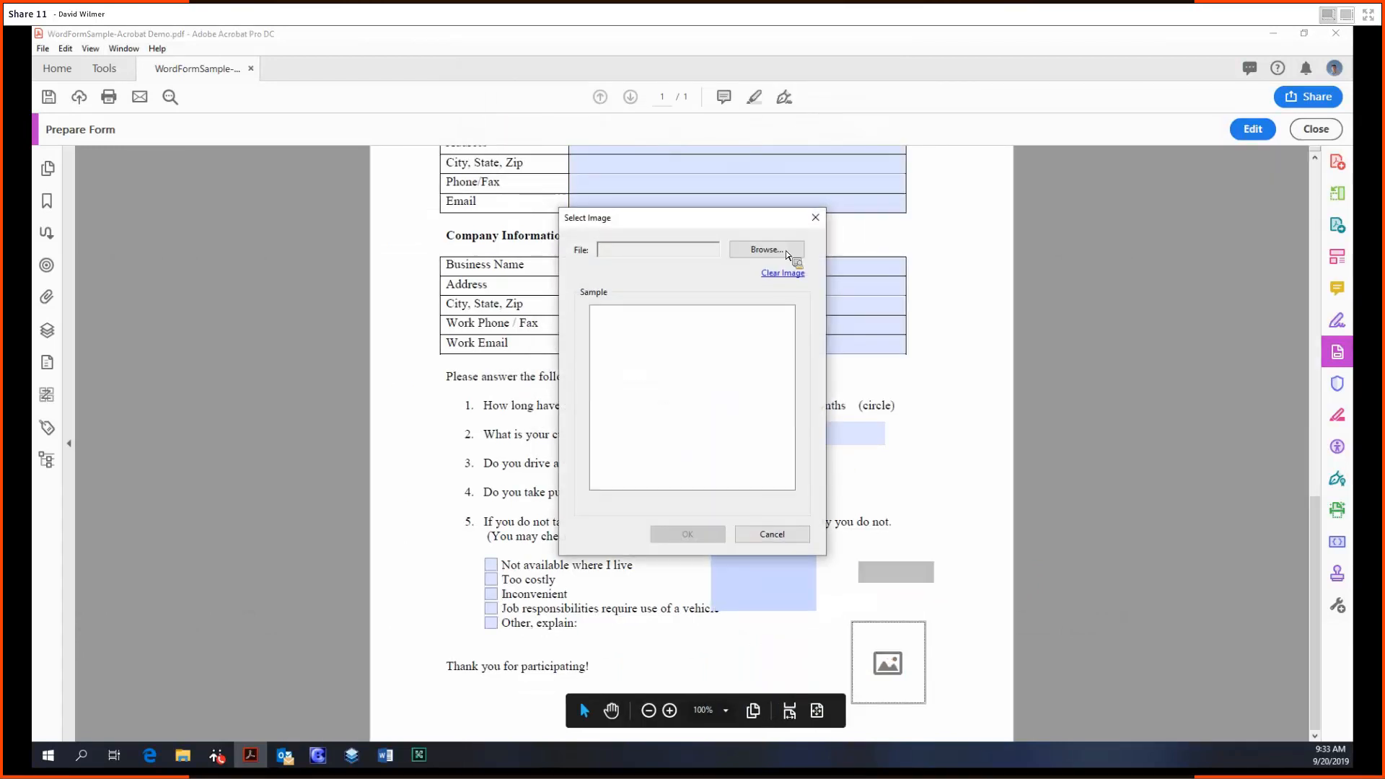
{"action": "left_click", "coordinate": [767, 249]}
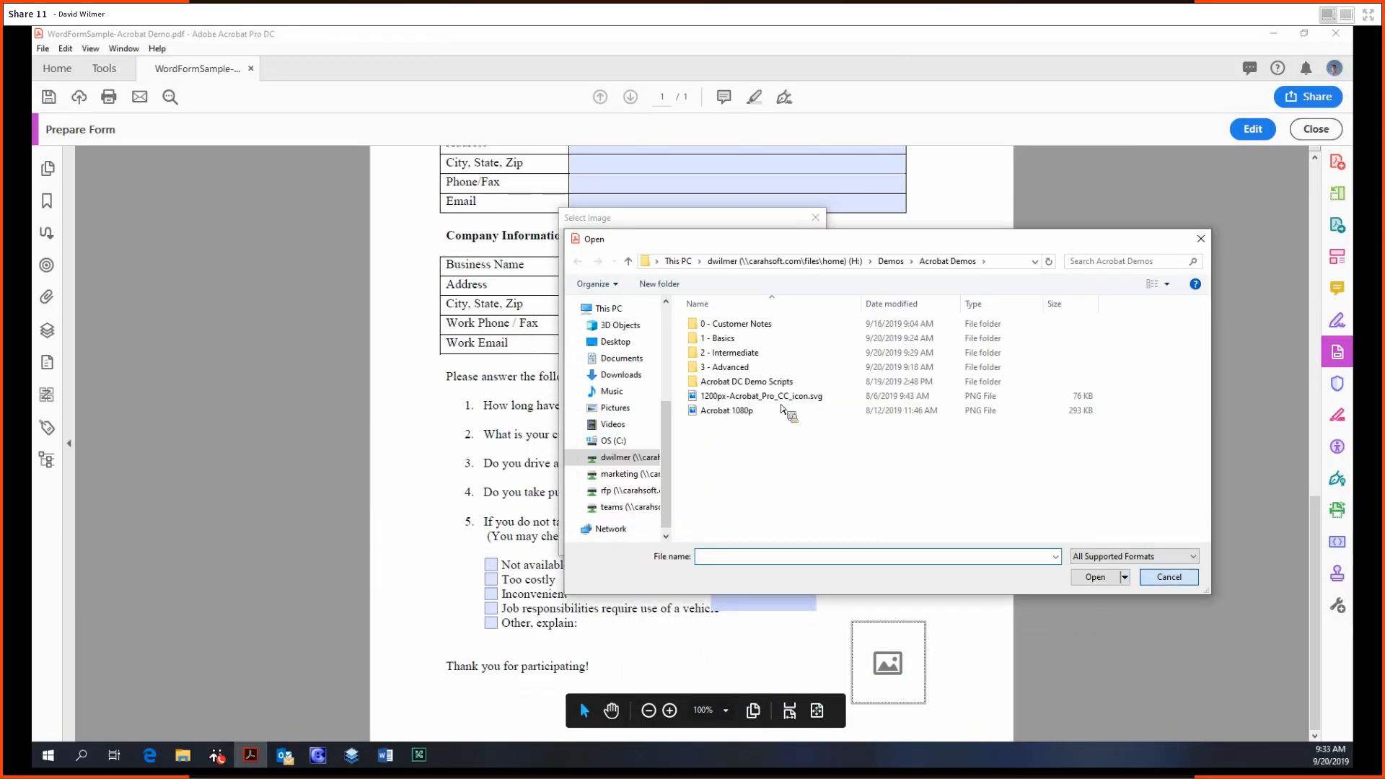
{"action": "left_click", "coordinate": [1169, 578]}
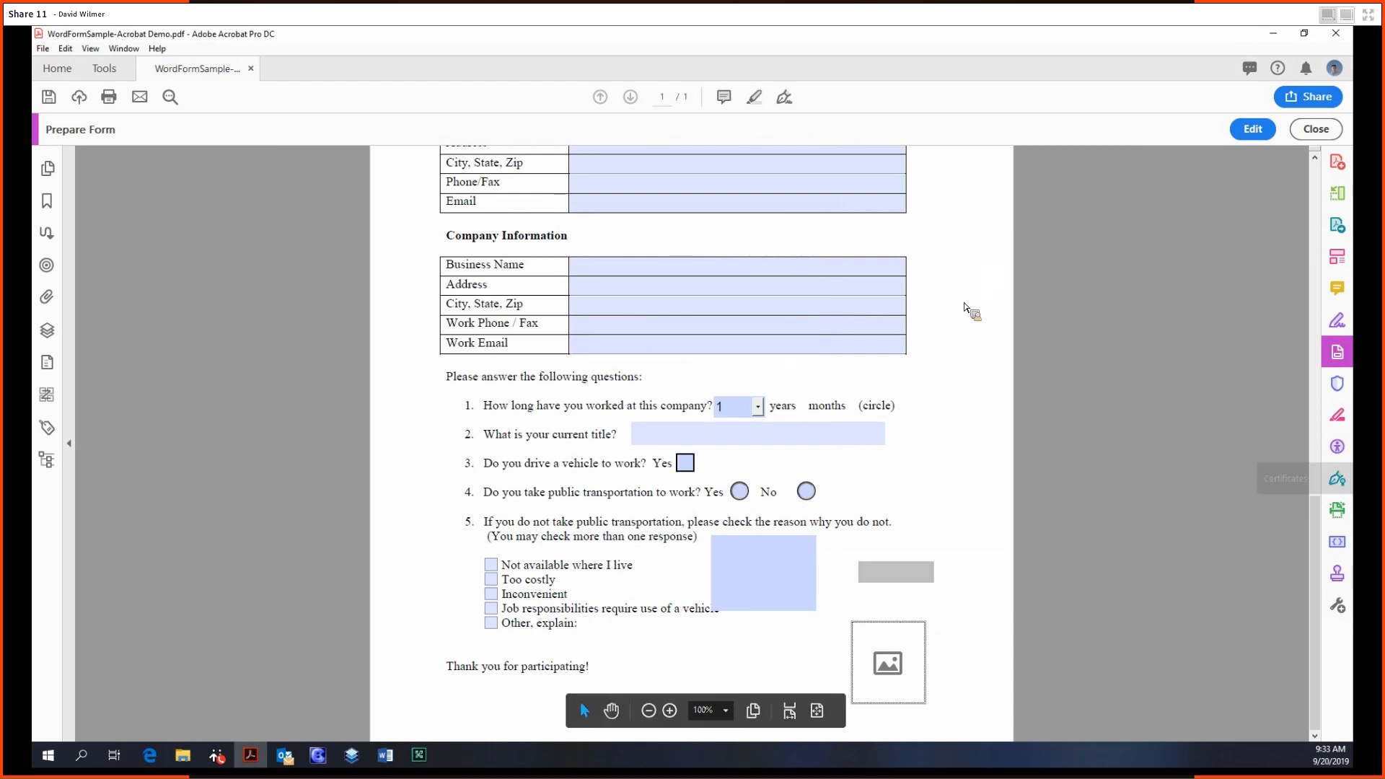
{"action": "left_click", "coordinate": [1253, 129]}
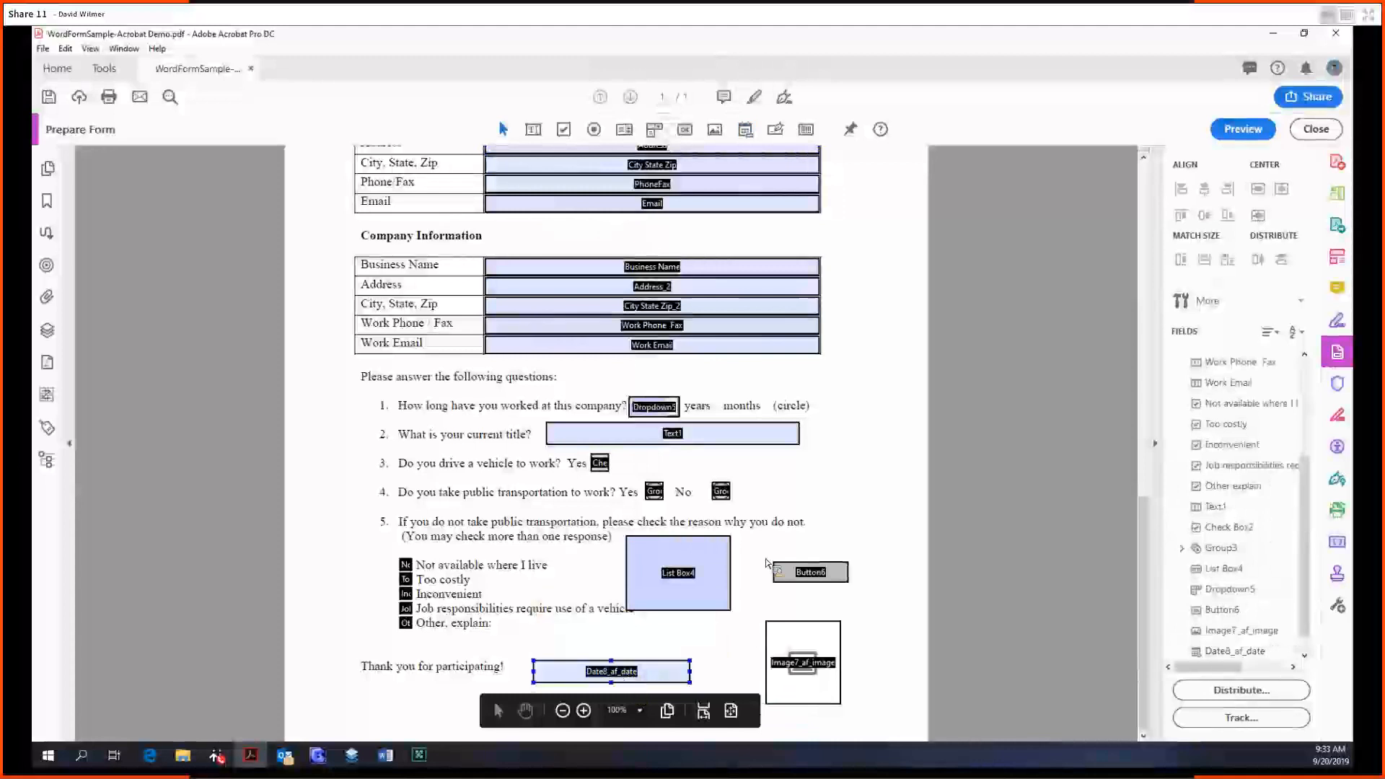
- Preview the form and try the date field, then return to editing
{"action": "left_click", "coordinate": [1243, 129]}
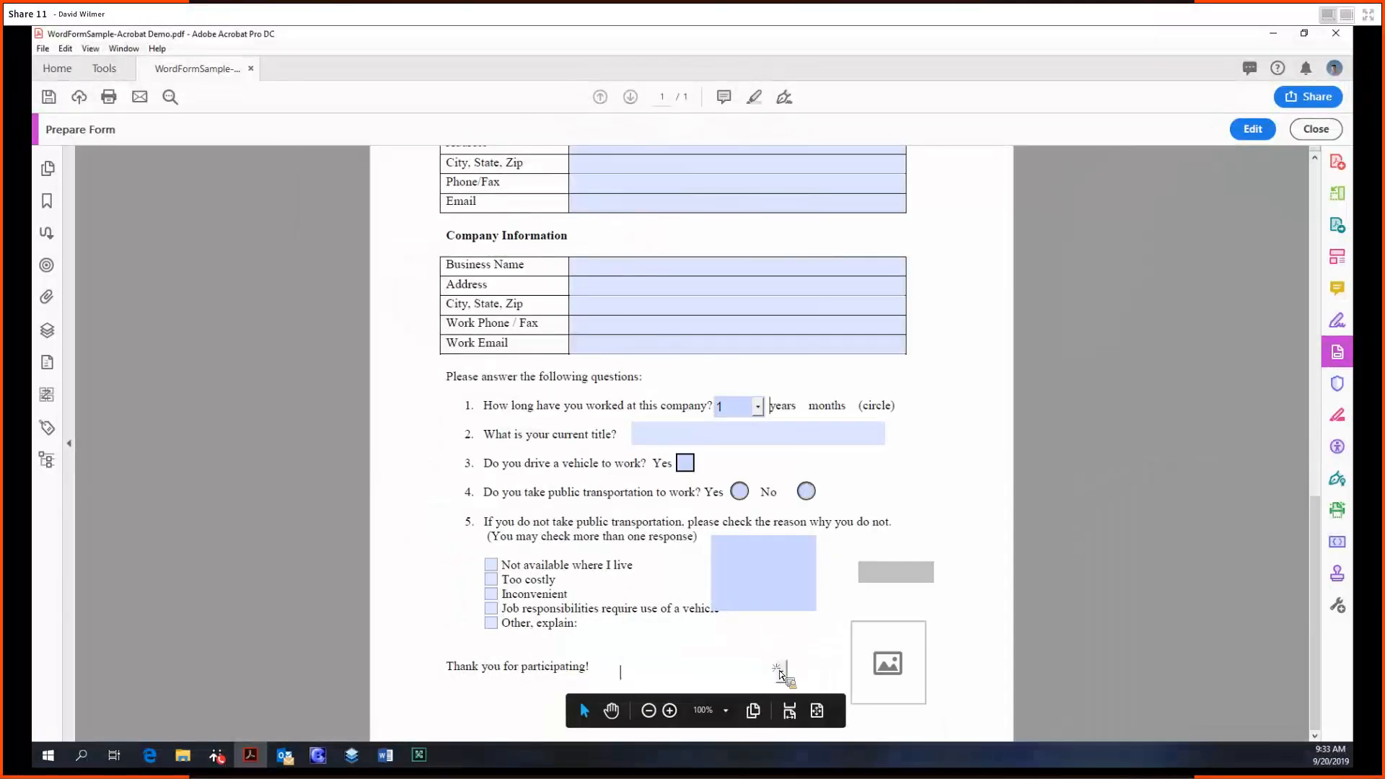
{"action": "left_click", "coordinate": [780, 672]}
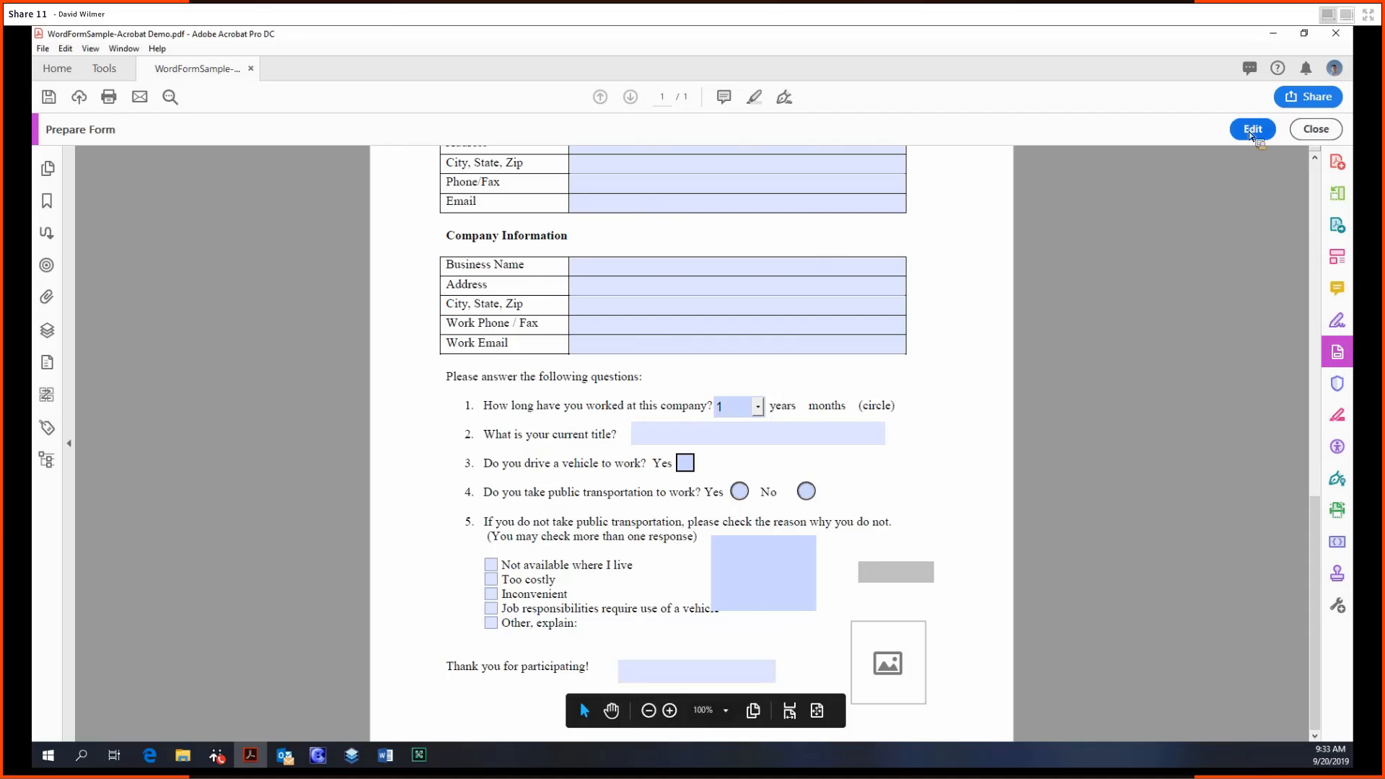
{"action": "left_click", "coordinate": [1252, 128]}
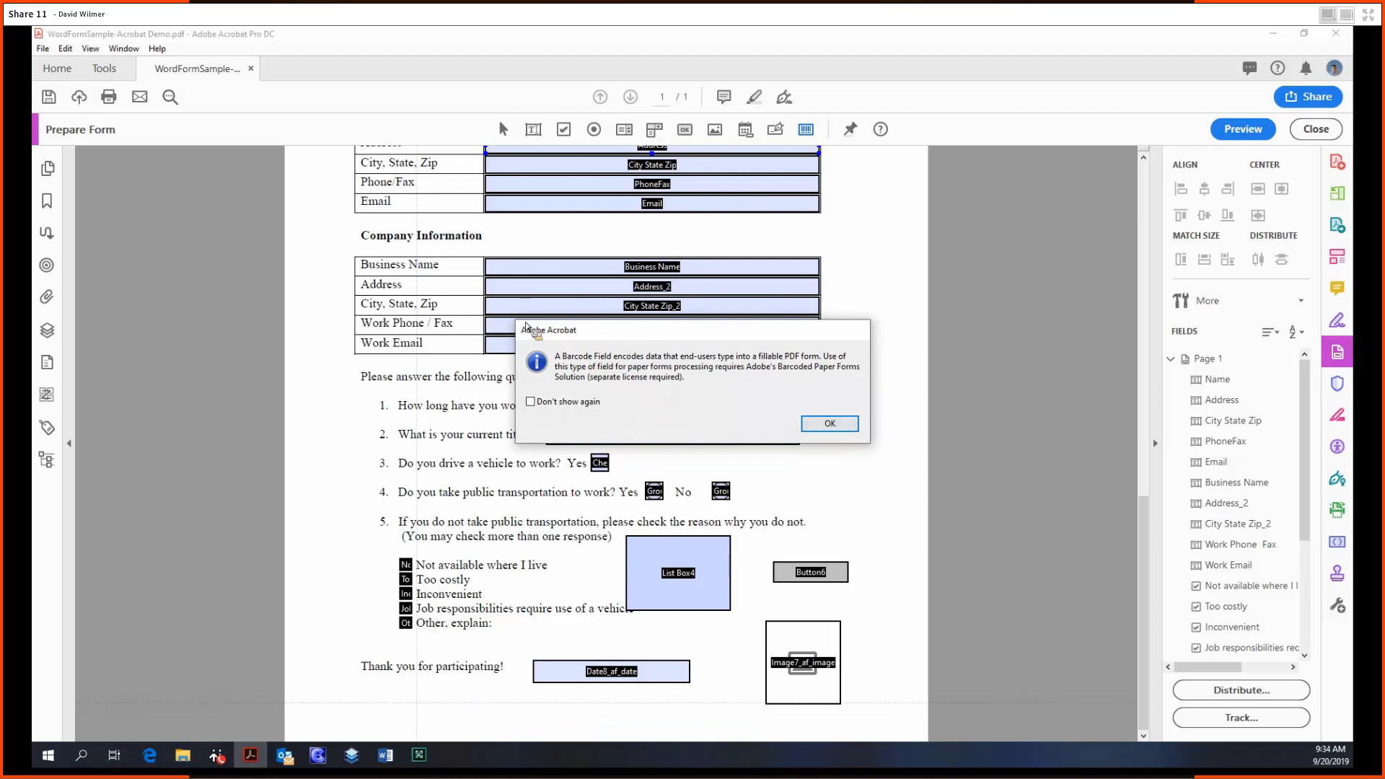
- Accept the barcode notice and sample-data warning, then place Barcode9 below the date field
{"action": "left_click", "coordinate": [829, 424]}
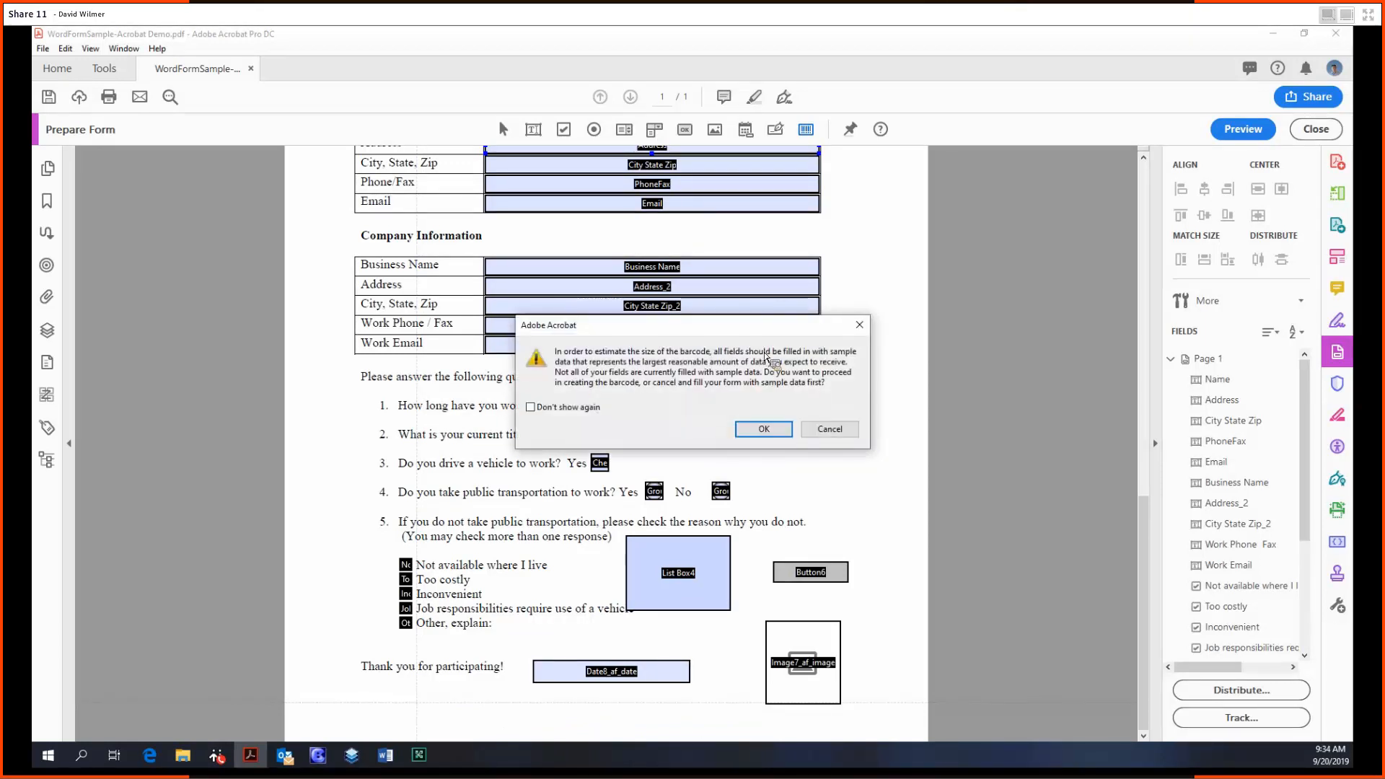
{"action": "mouse_move", "coordinate": [702, 384]}
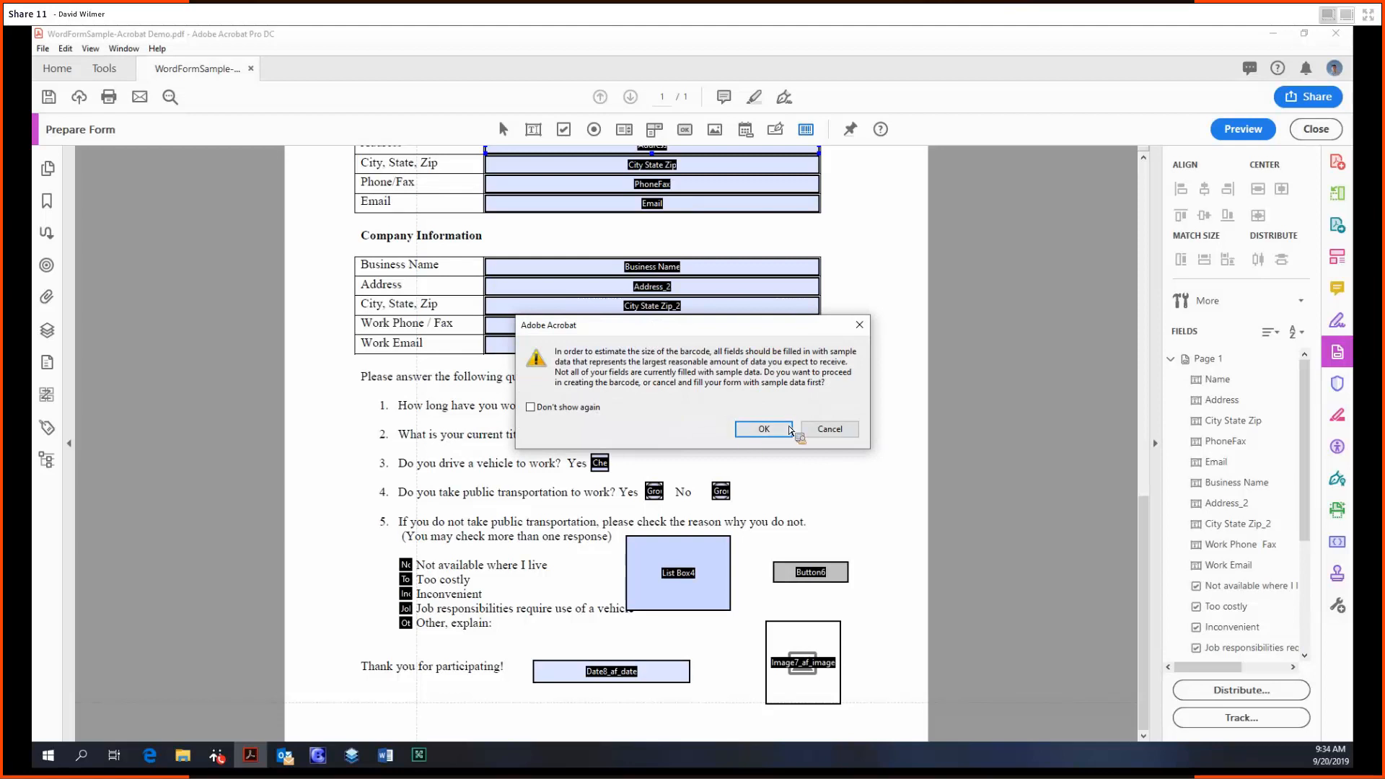
{"action": "left_click", "coordinate": [764, 429]}
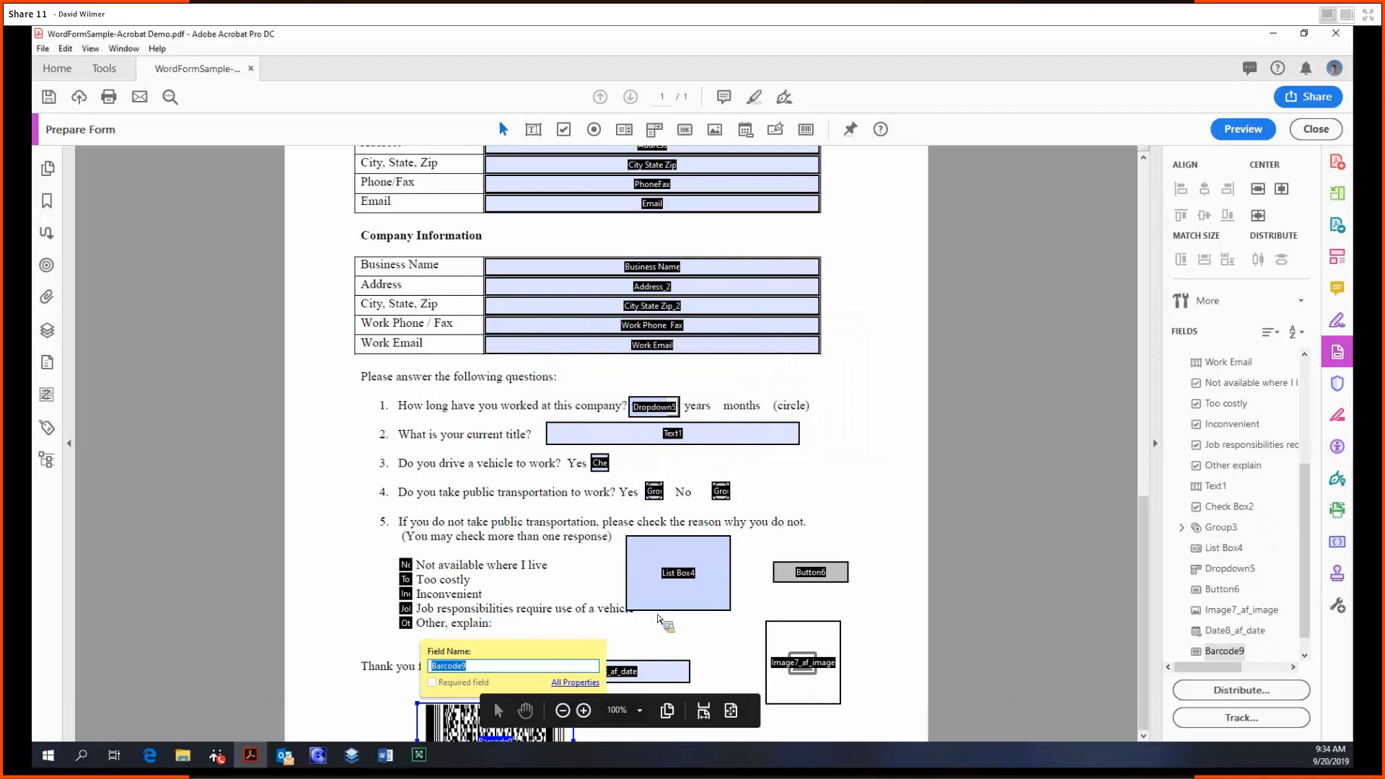
{"action": "left_click", "coordinate": [937, 398]}
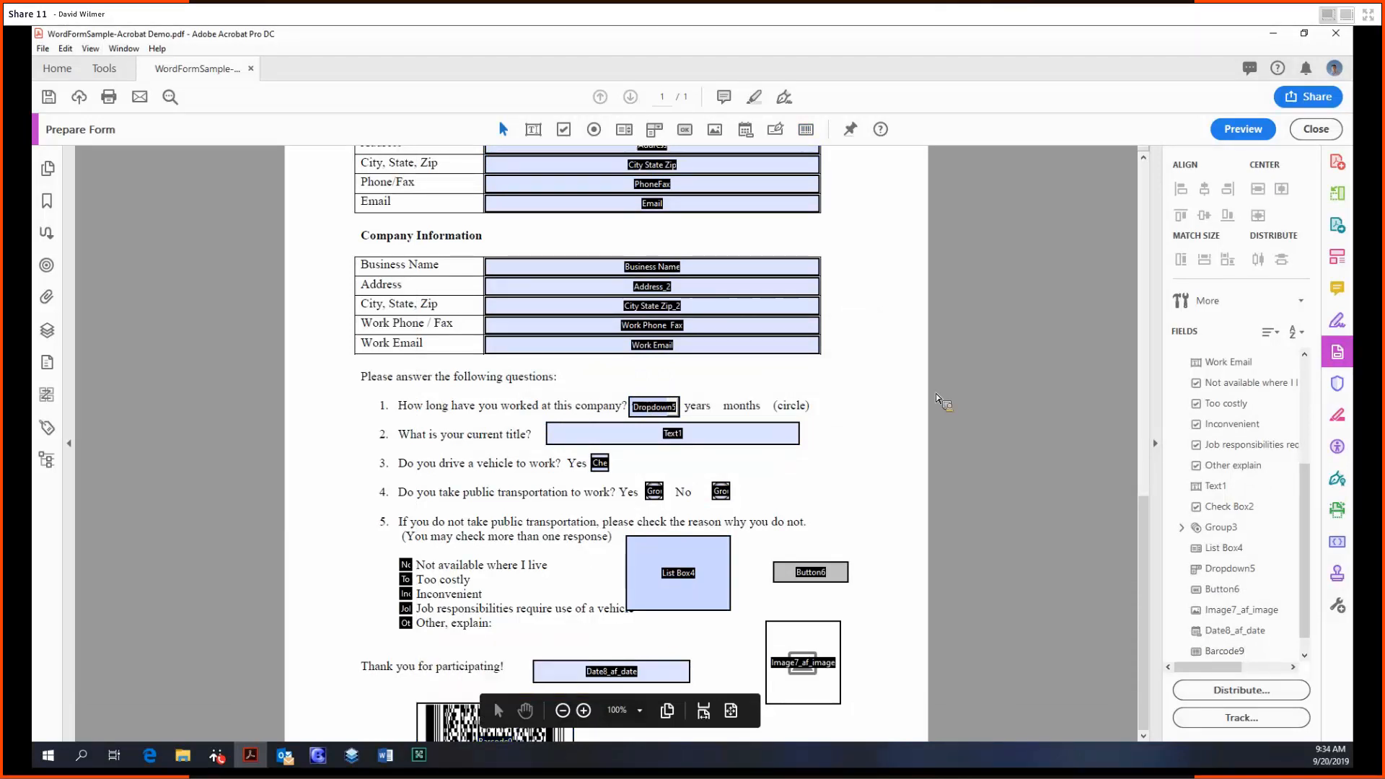
{"action": "mouse_move", "coordinate": [905, 448]}
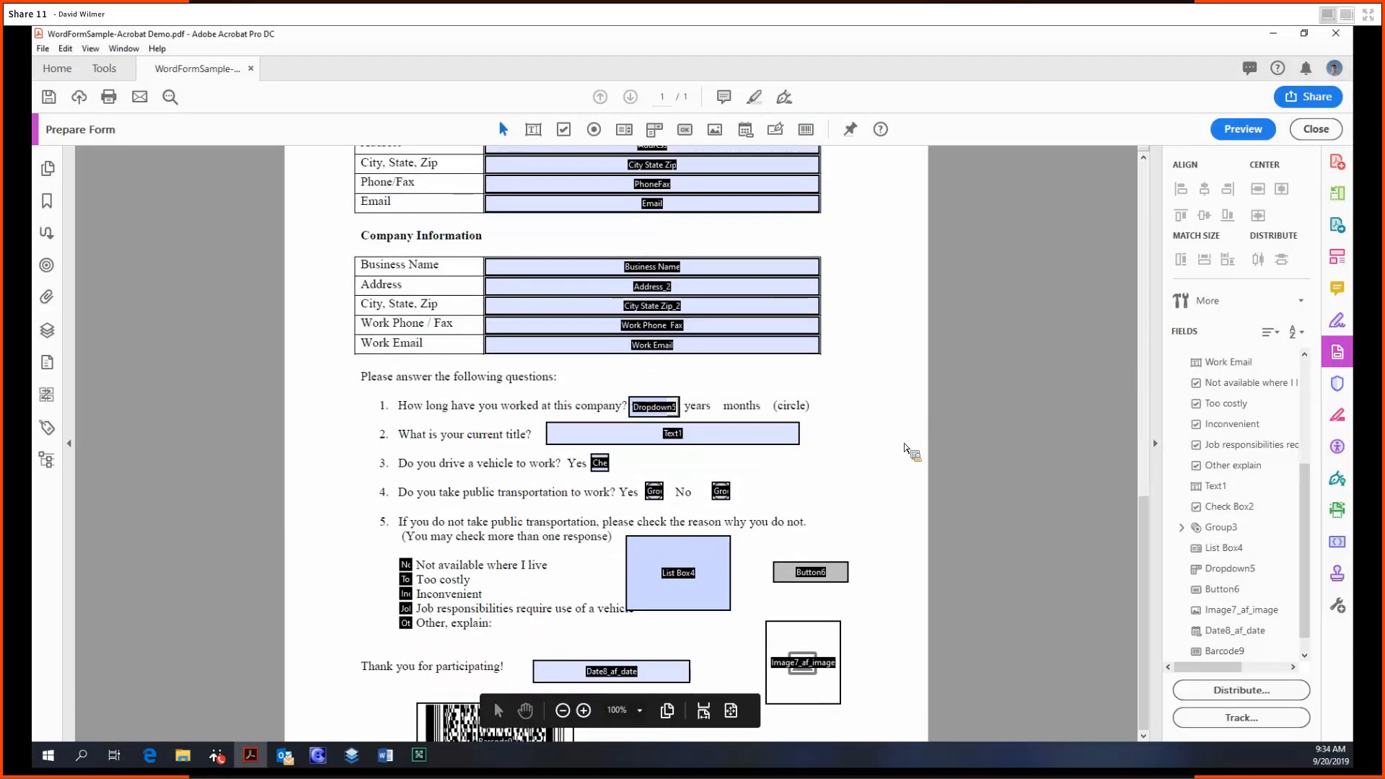